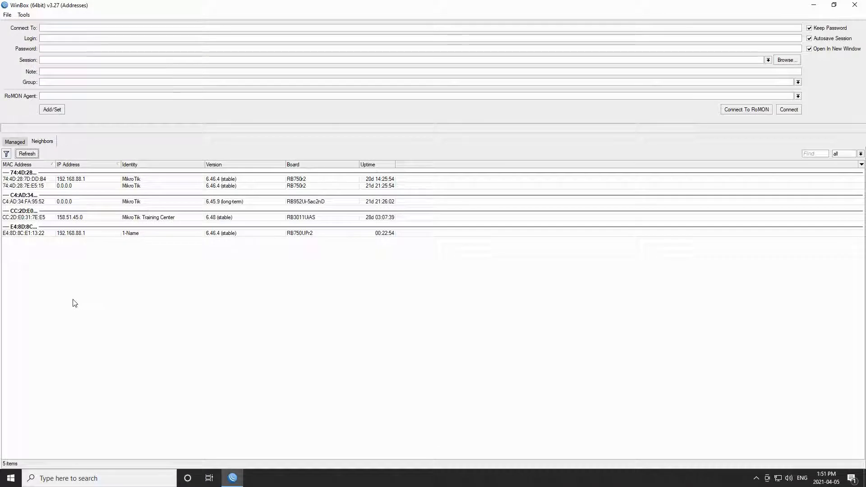
pyautogui.moveTo(19, 237)
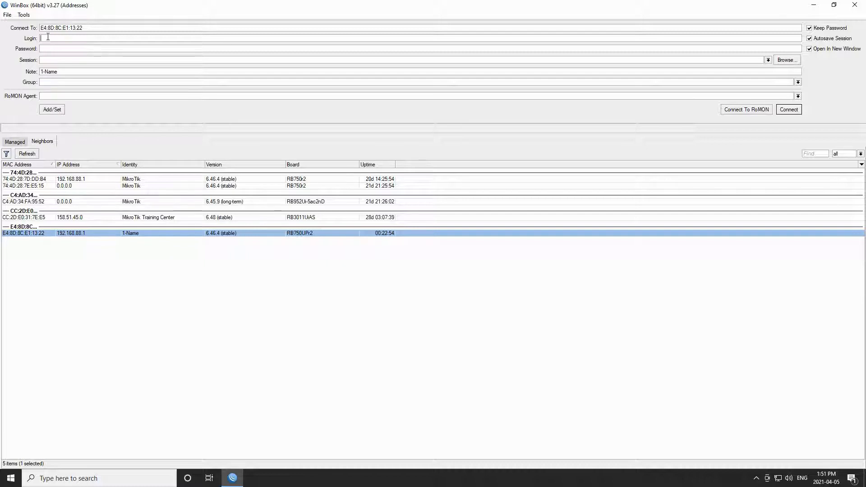
# - Enter admin as the login for the selected 1-Name router
pyautogui.write('admin')
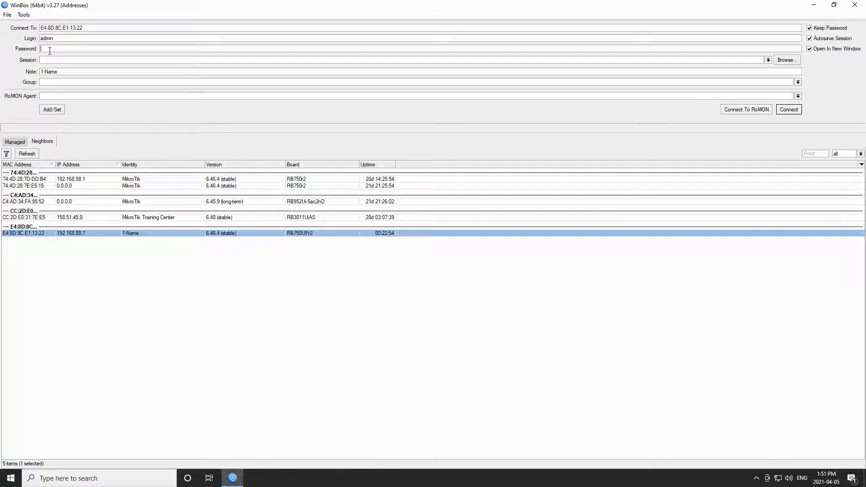
pyautogui.moveTo(822, 62)
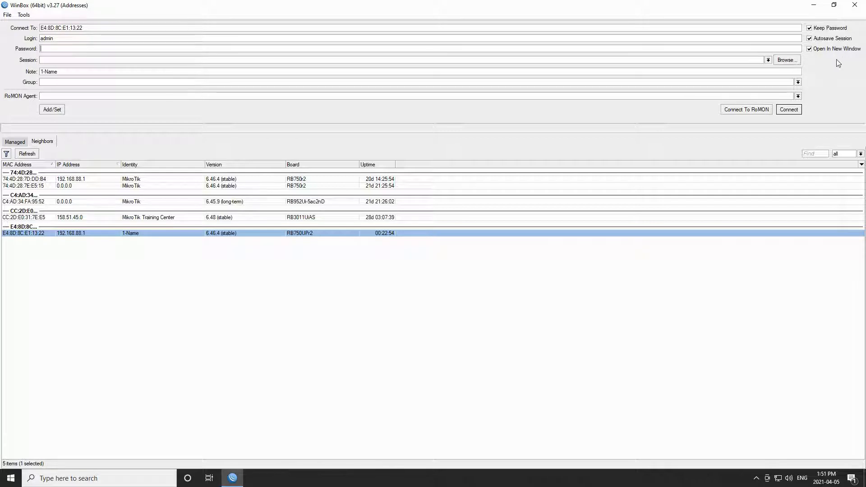
pyautogui.moveTo(820, 65)
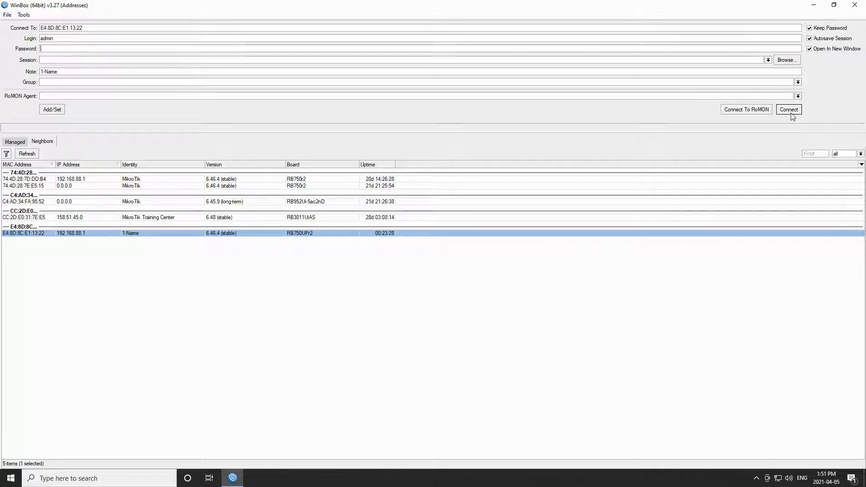
# - Log in to 1-Name and acknowledge the RouterOS Default Configuration notice with OK
pyautogui.click(788, 109)
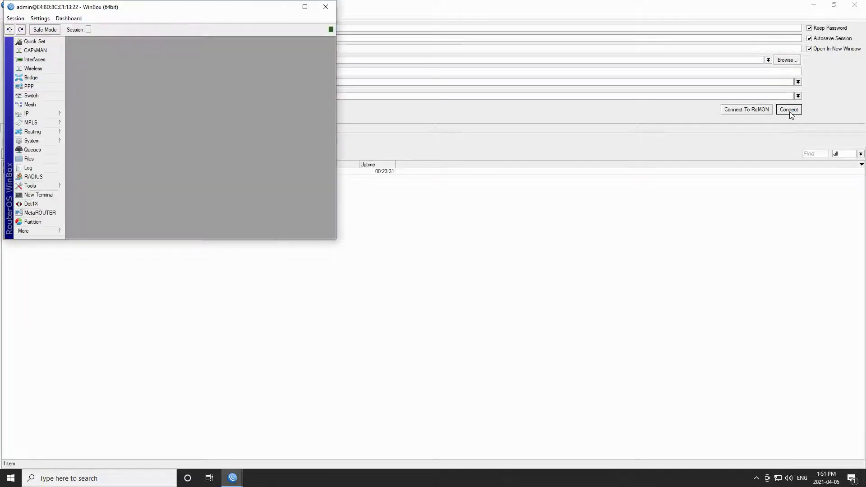
pyautogui.click(789, 109)
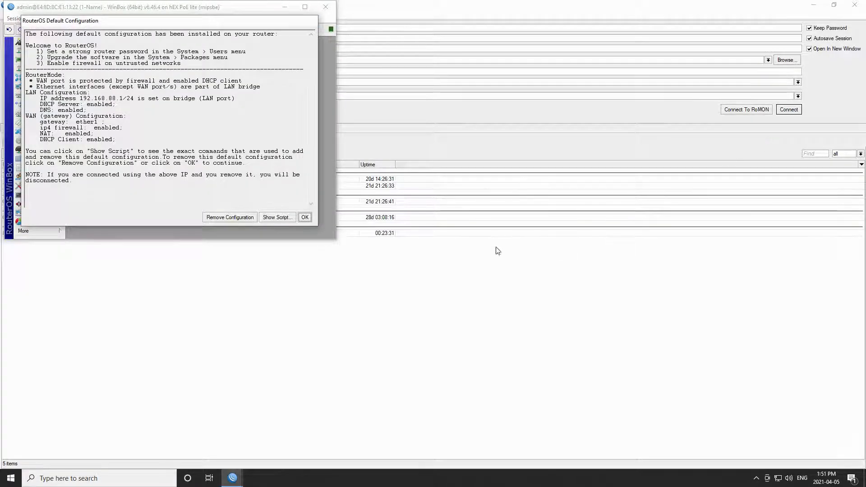
pyautogui.moveTo(62, 197)
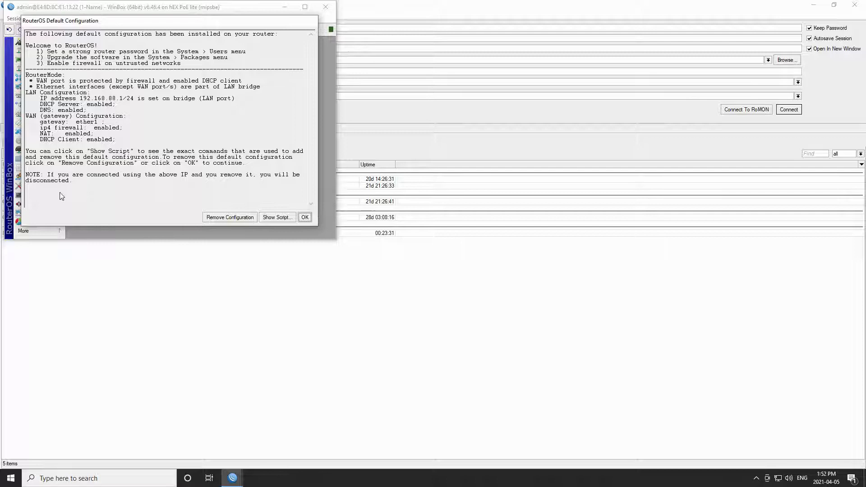
pyautogui.moveTo(129, 57)
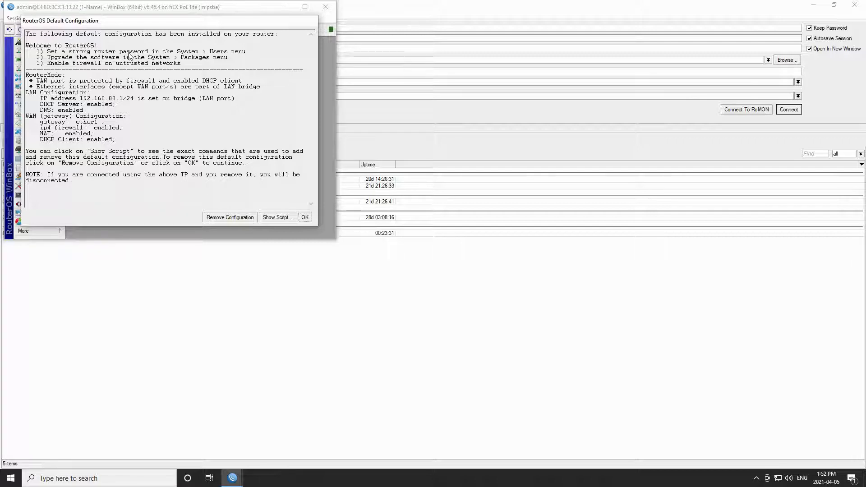
pyautogui.moveTo(275, 203)
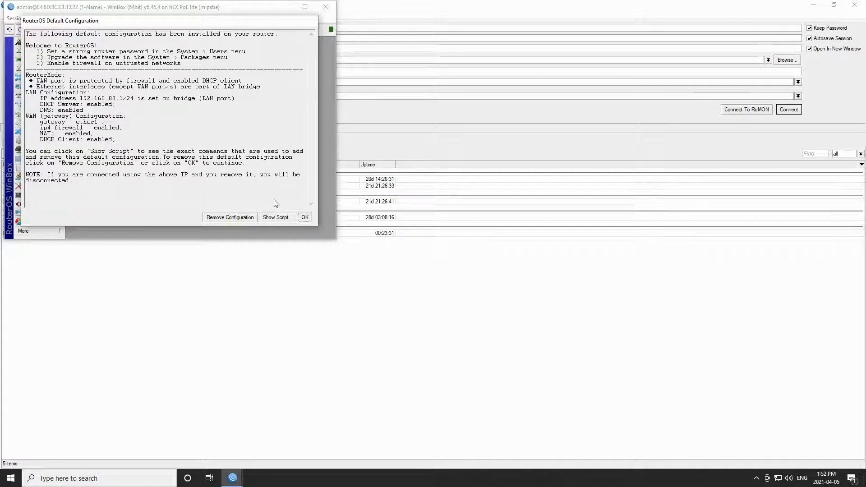
pyautogui.click(305, 217)
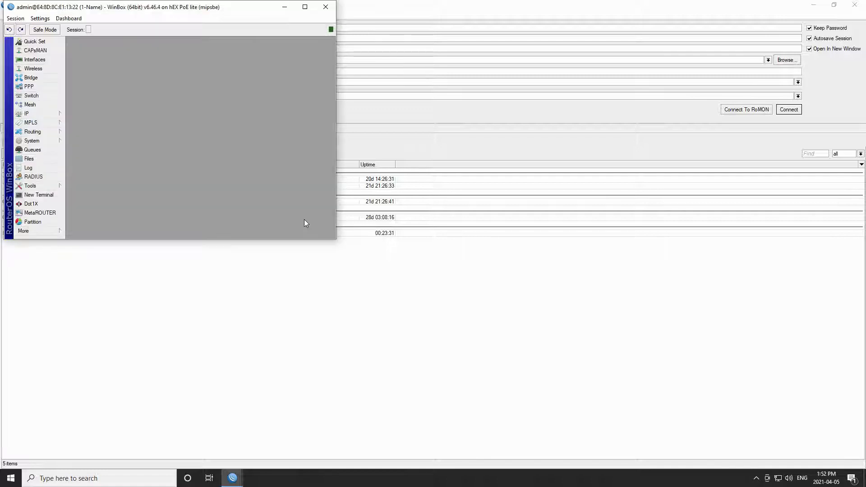
pyautogui.moveTo(173, 332)
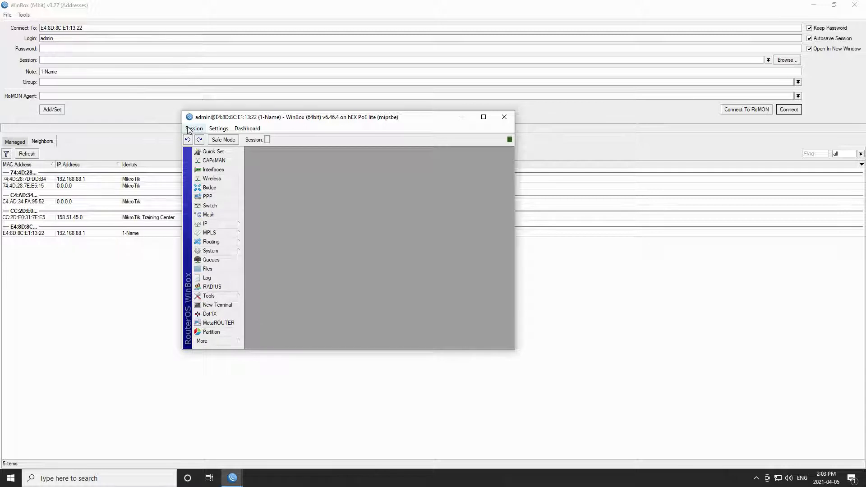
# - Bring up the Session menu to look over its options
pyautogui.click(194, 128)
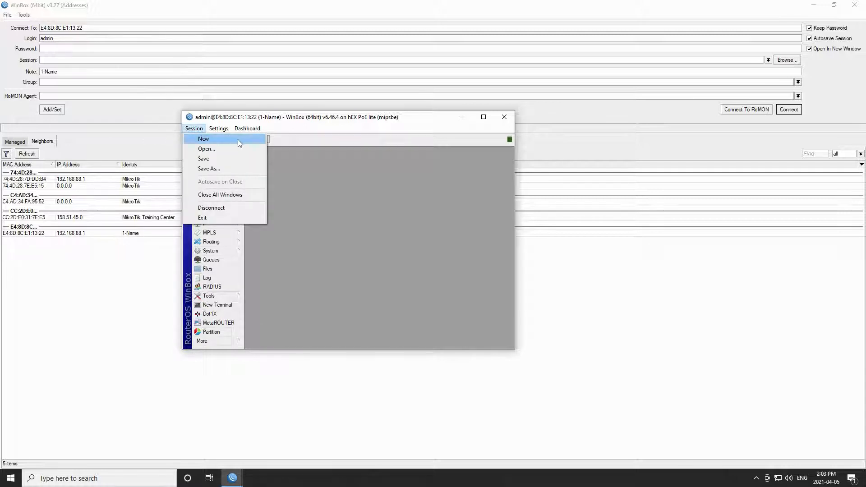
pyautogui.moveTo(239, 148)
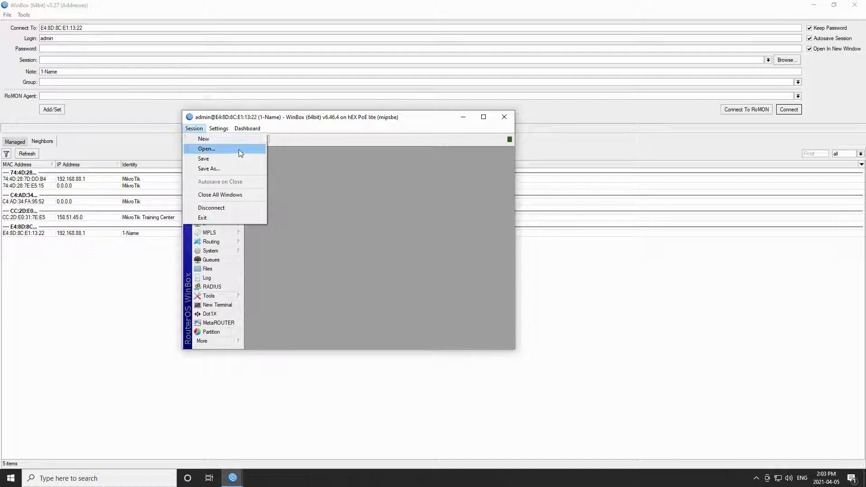
pyautogui.moveTo(238, 169)
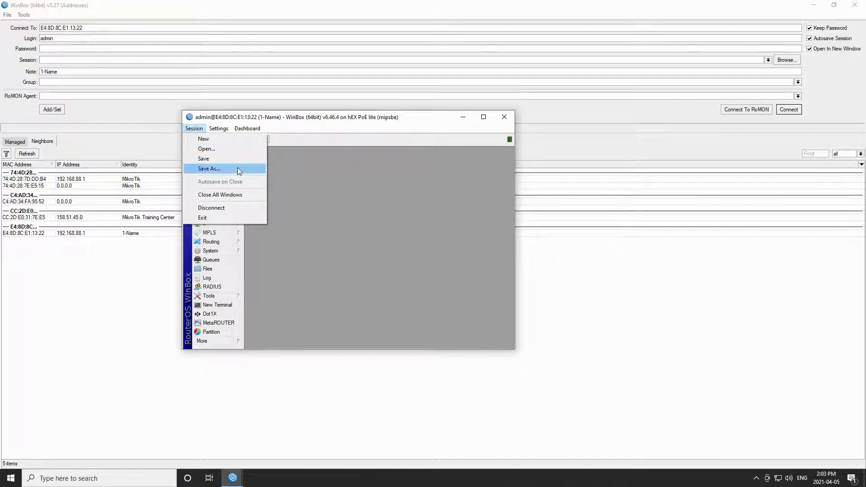
pyautogui.moveTo(254, 185)
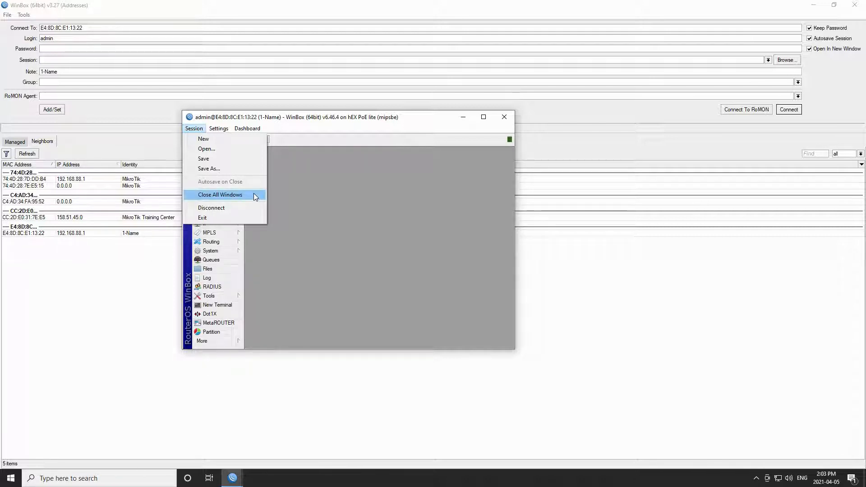
pyautogui.moveTo(298, 270)
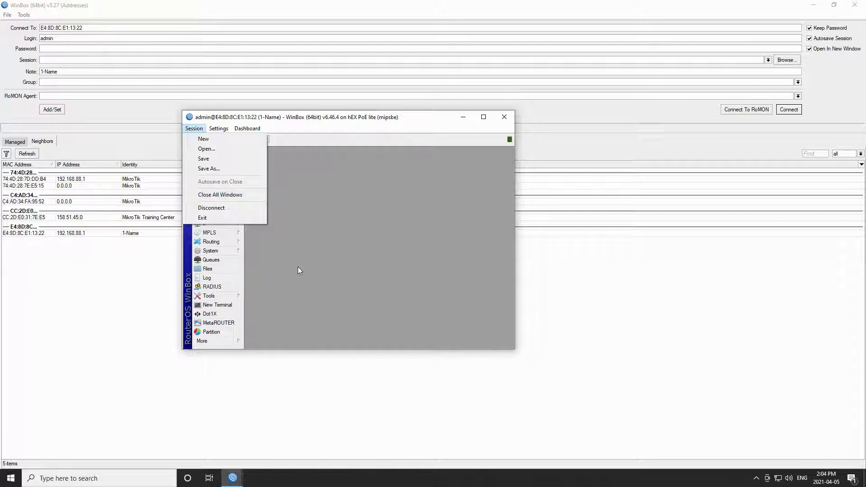
pyautogui.moveTo(388, 175)
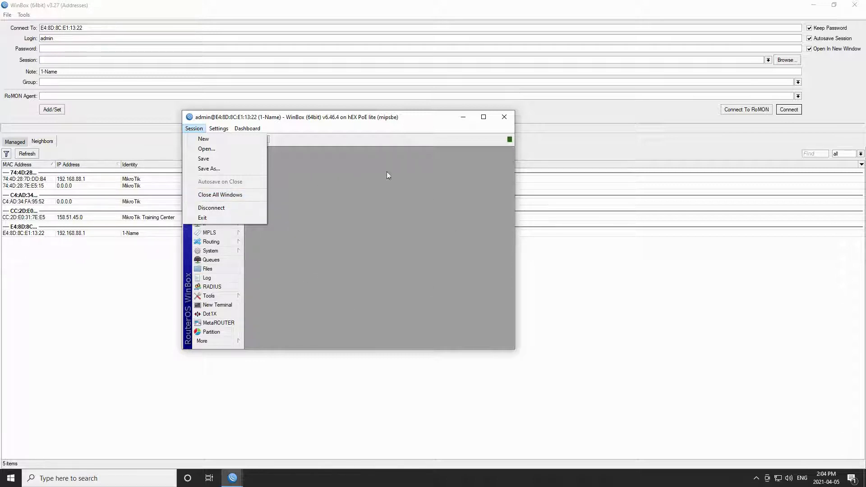
pyautogui.moveTo(333, 207)
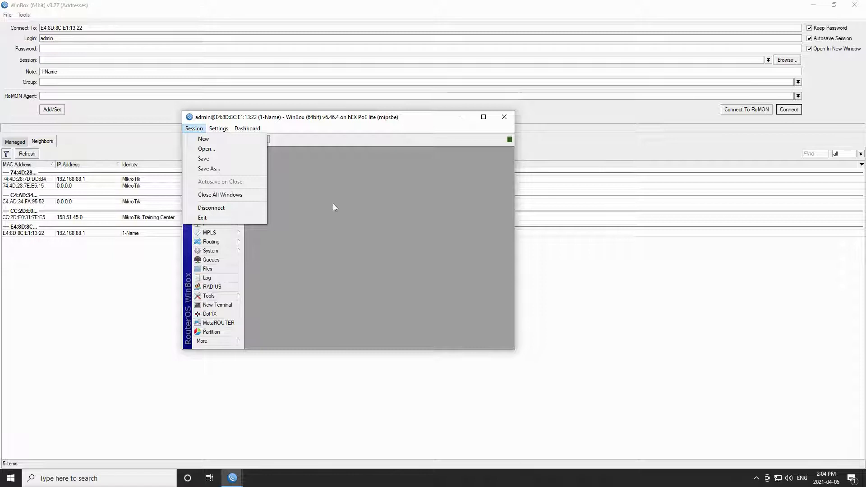
pyautogui.moveTo(220, 194)
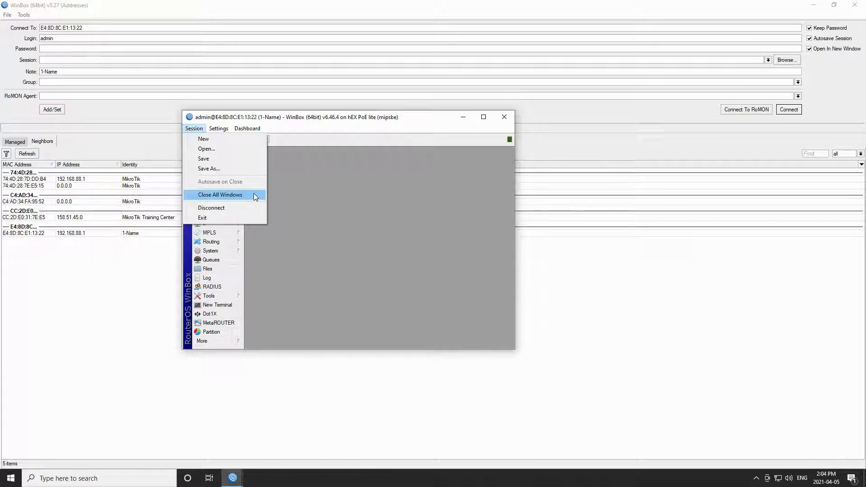
pyautogui.moveTo(256, 208)
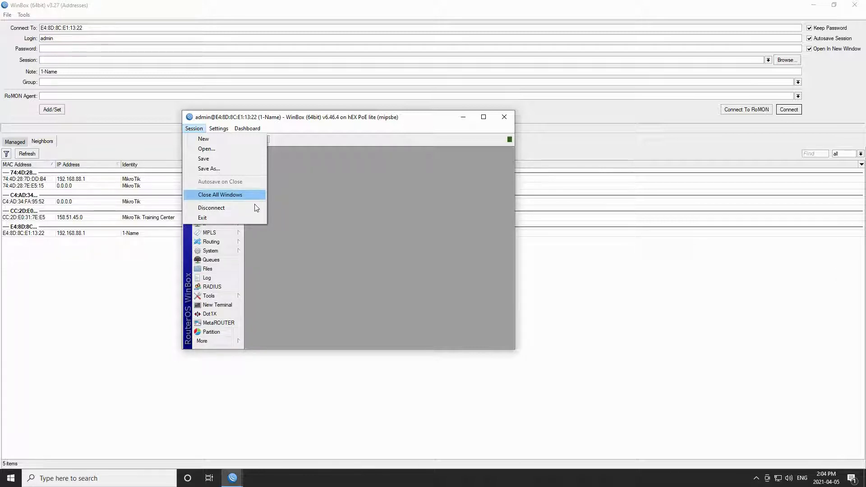
pyautogui.moveTo(211, 207)
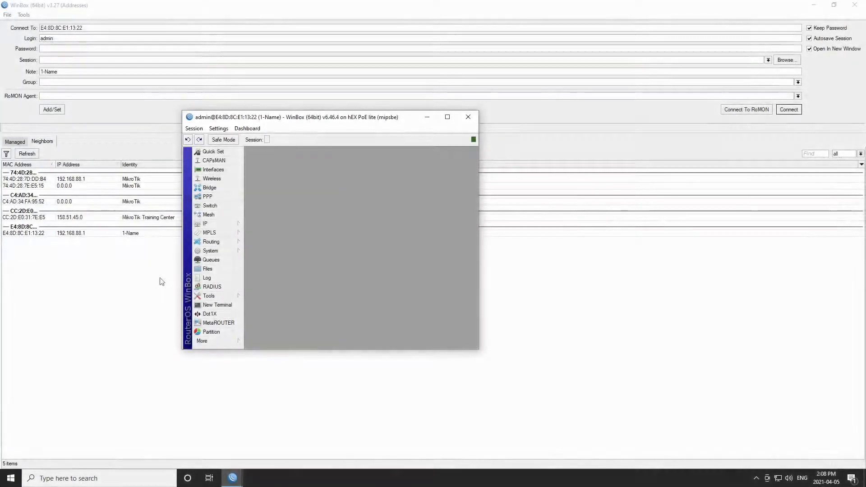
pyautogui.click(219, 128)
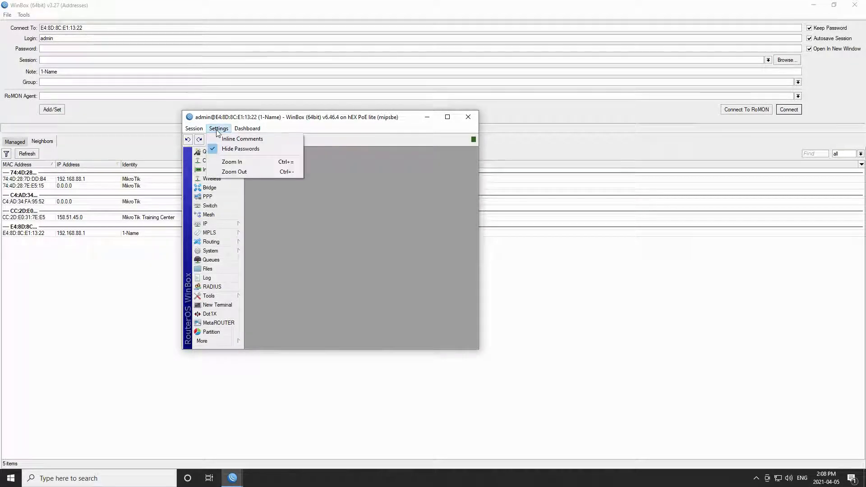
pyautogui.moveTo(242, 139)
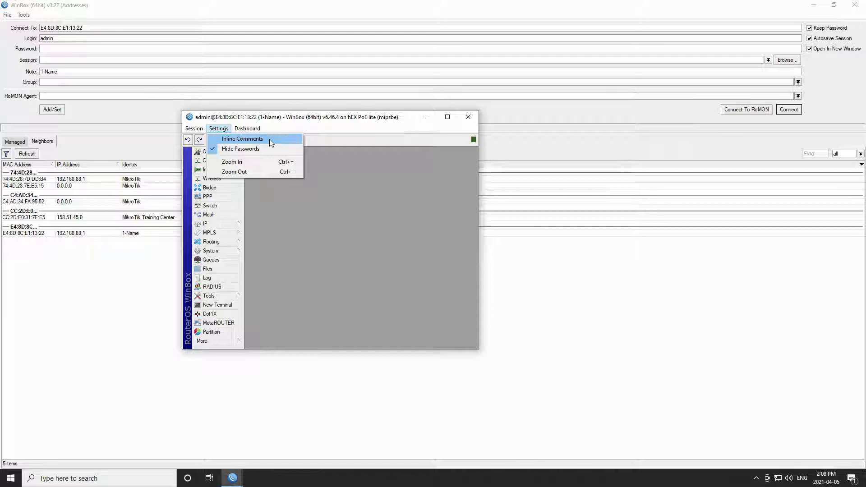
pyautogui.moveTo(268, 164)
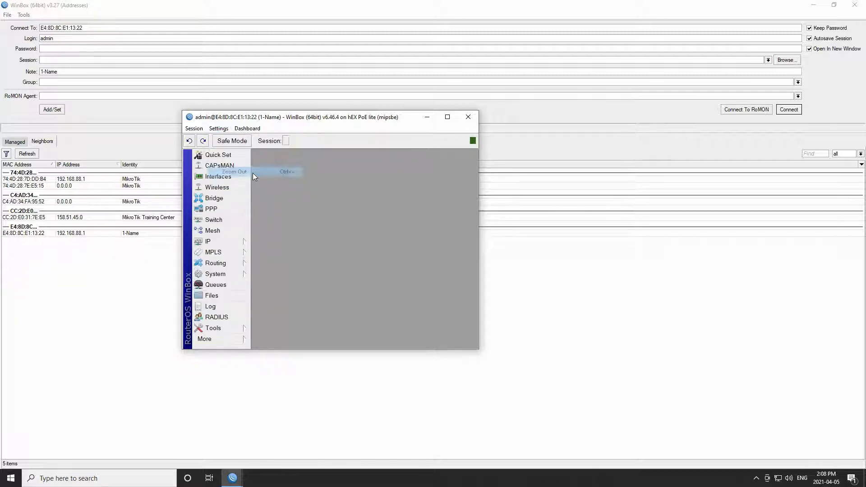
pyautogui.click(219, 128)
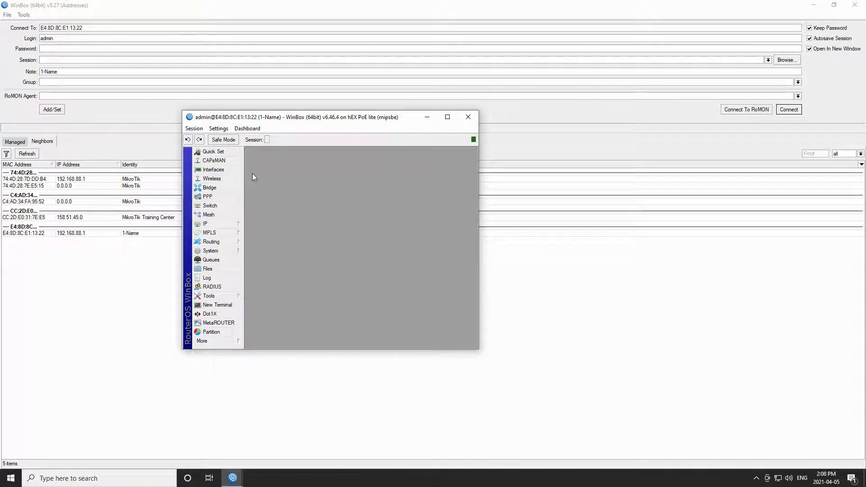
pyautogui.moveTo(217, 229)
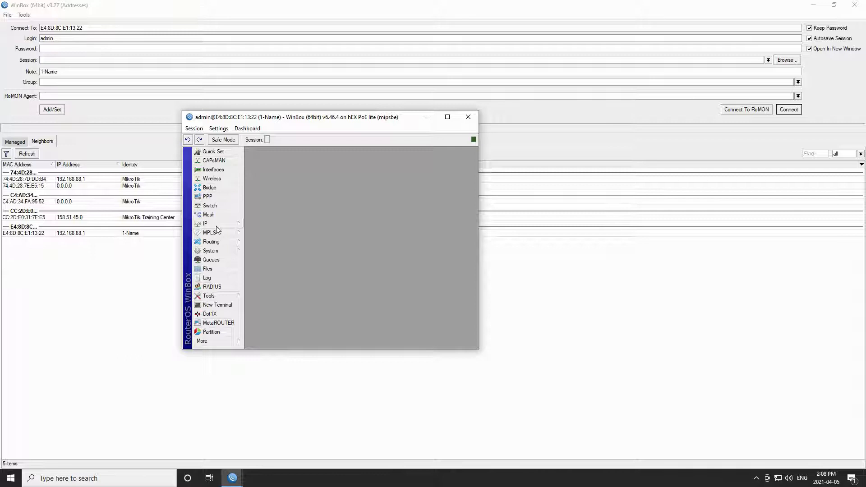
# - Open IP > Firewall to show the twelve default filter rules
pyautogui.click(206, 224)
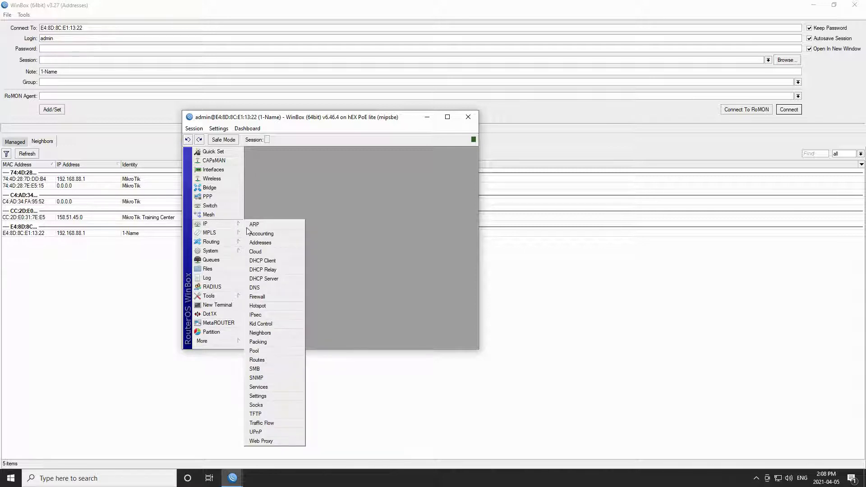
pyautogui.click(257, 297)
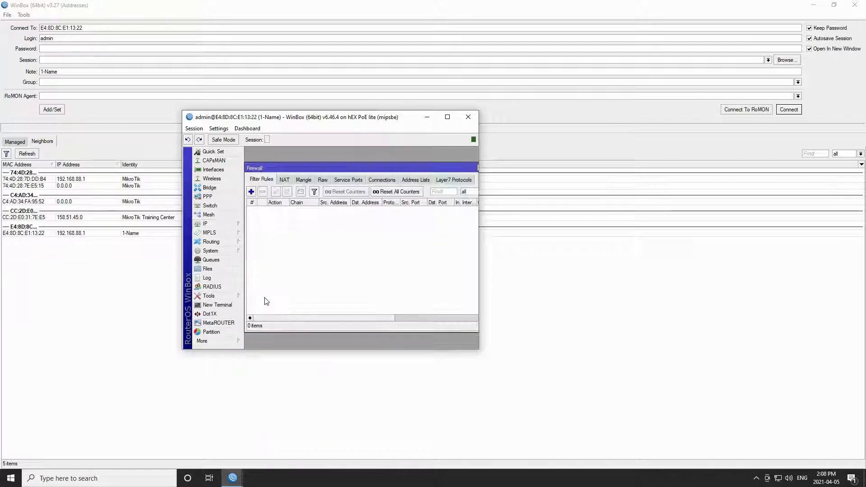
pyautogui.click(261, 180)
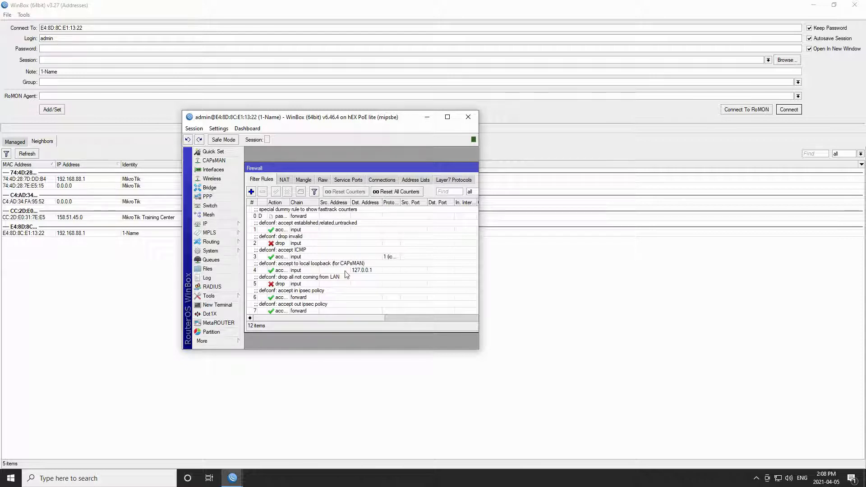
pyautogui.moveTo(230, 138)
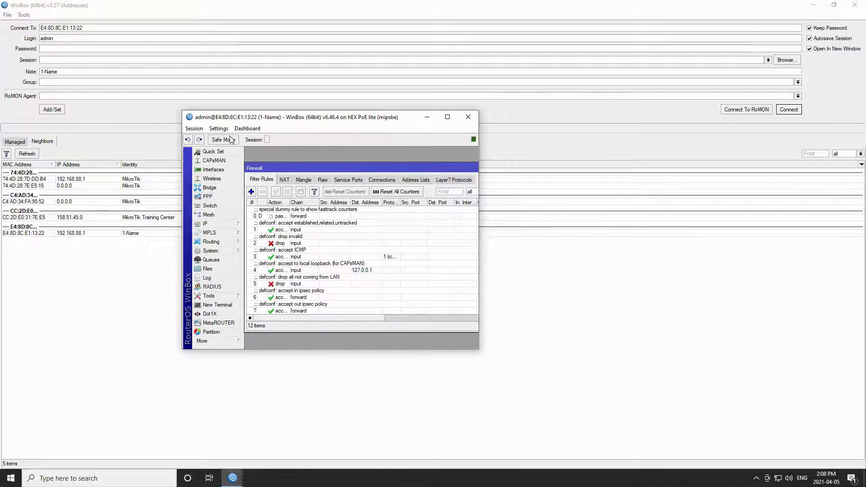
# - Zoom the interface out and back in via Settings, then close the firewall window
pyautogui.click(219, 128)
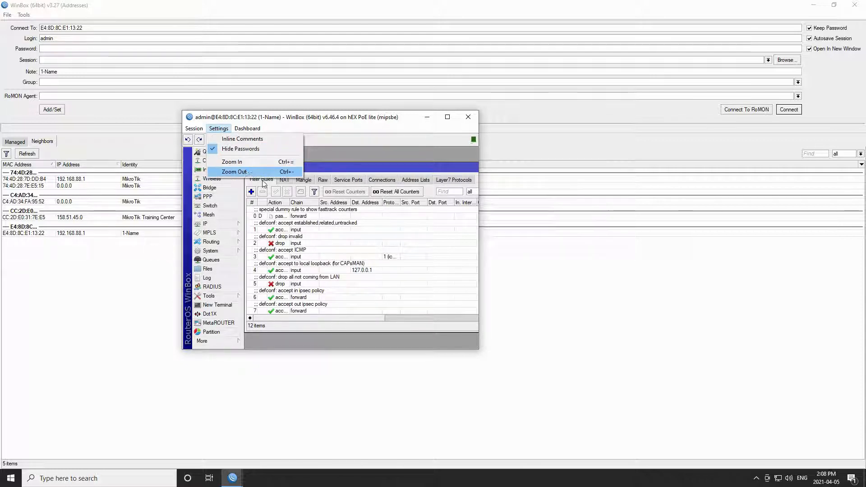
pyautogui.click(235, 172)
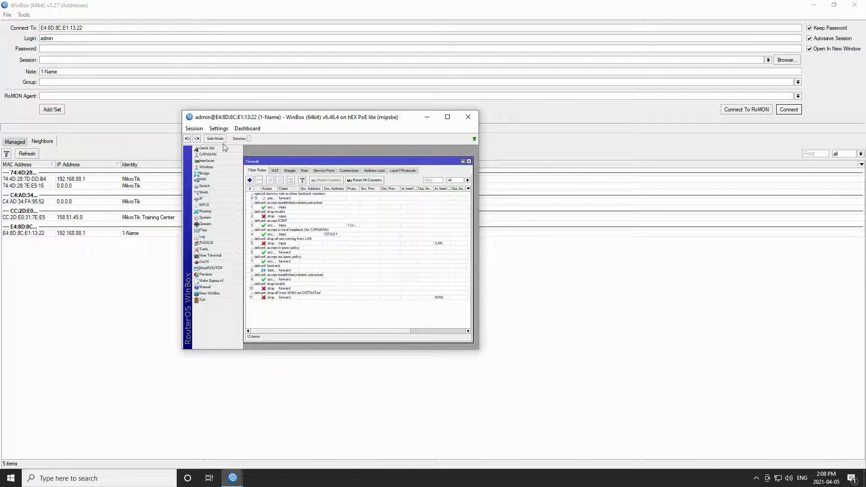
pyautogui.click(219, 128)
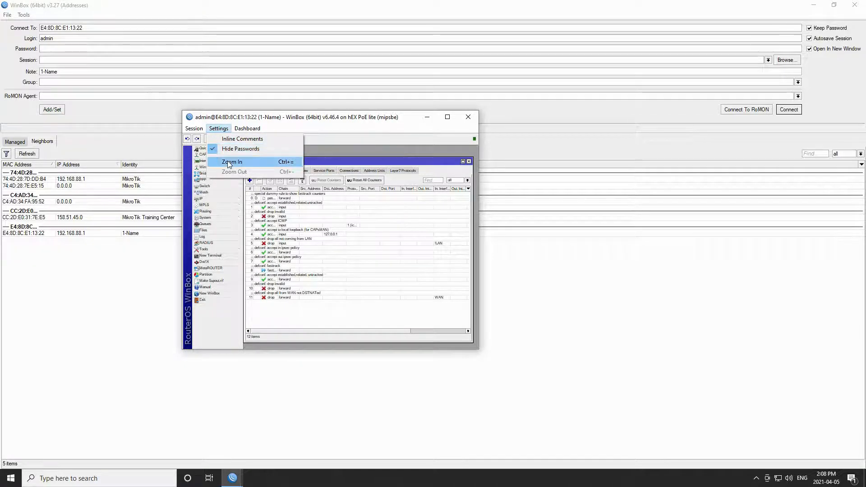
pyautogui.click(231, 162)
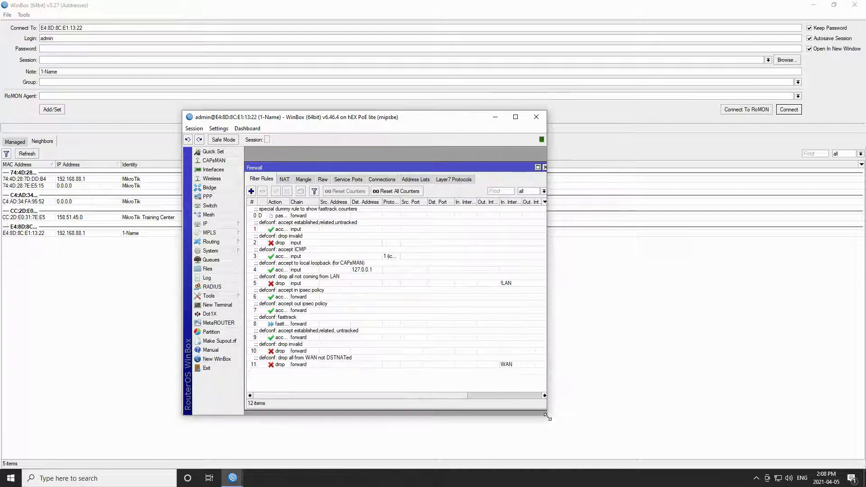
pyautogui.click(544, 167)
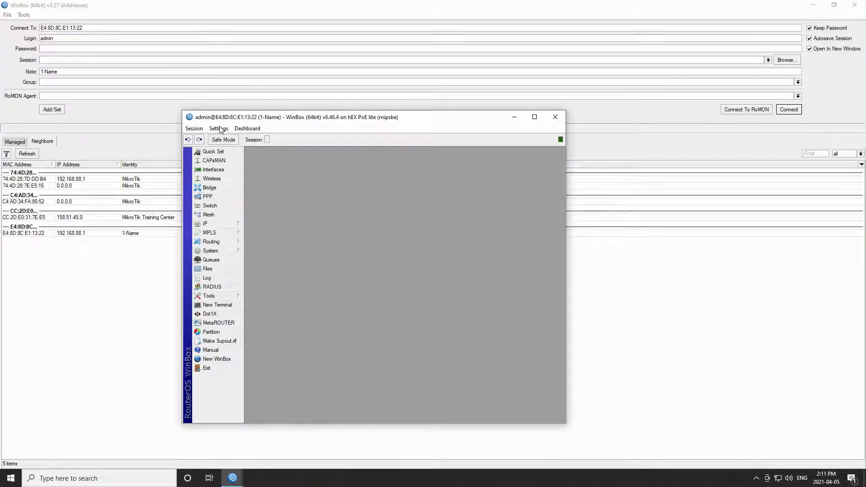
# - Enable Inline Comments, then select the admin user in System > Users
pyautogui.click(218, 128)
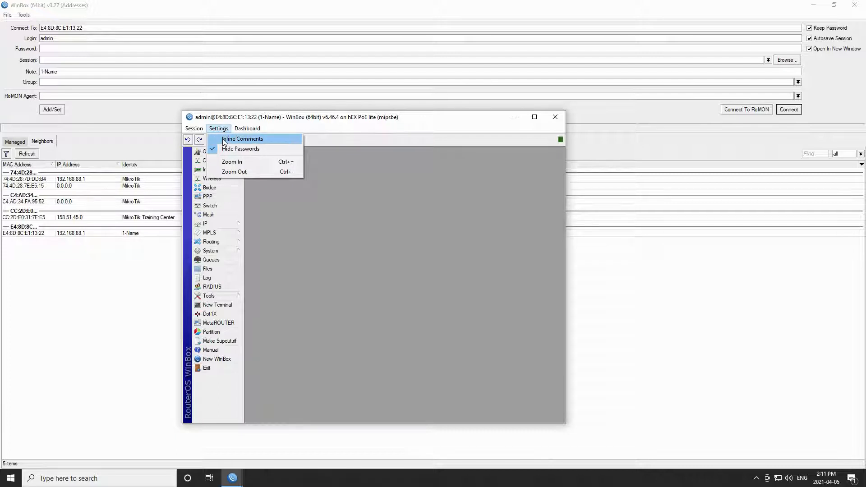
pyautogui.click(210, 251)
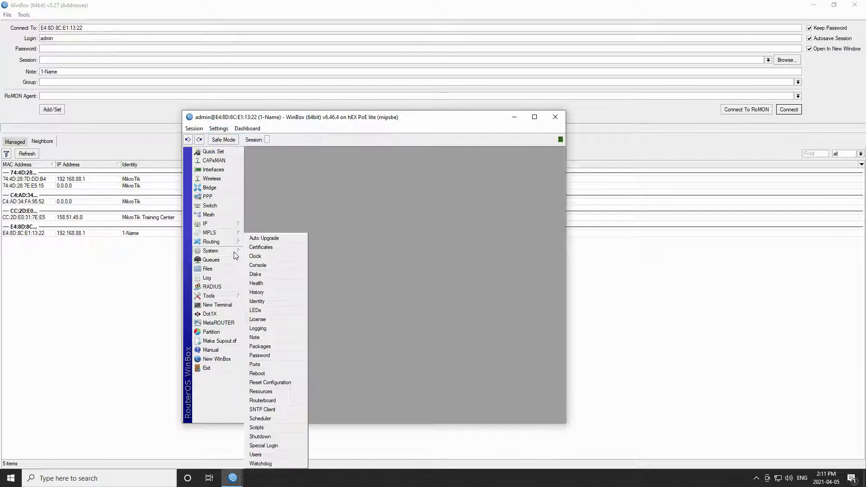
pyautogui.moveTo(256, 450)
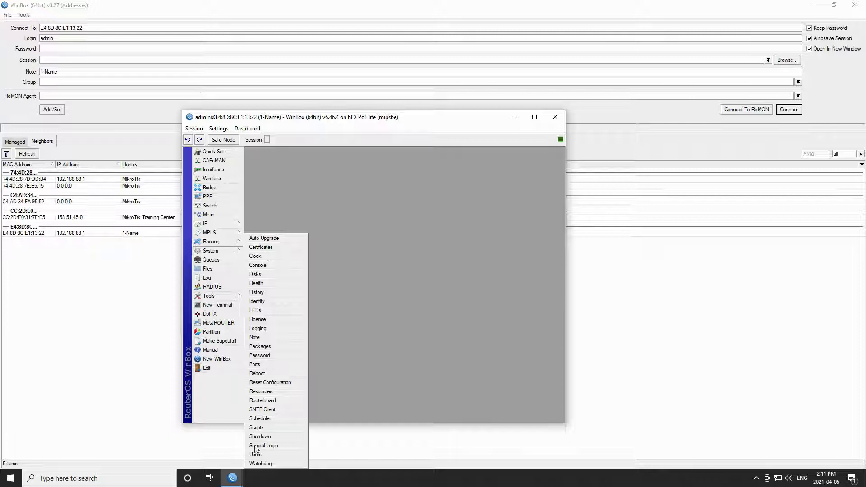
pyautogui.click(256, 455)
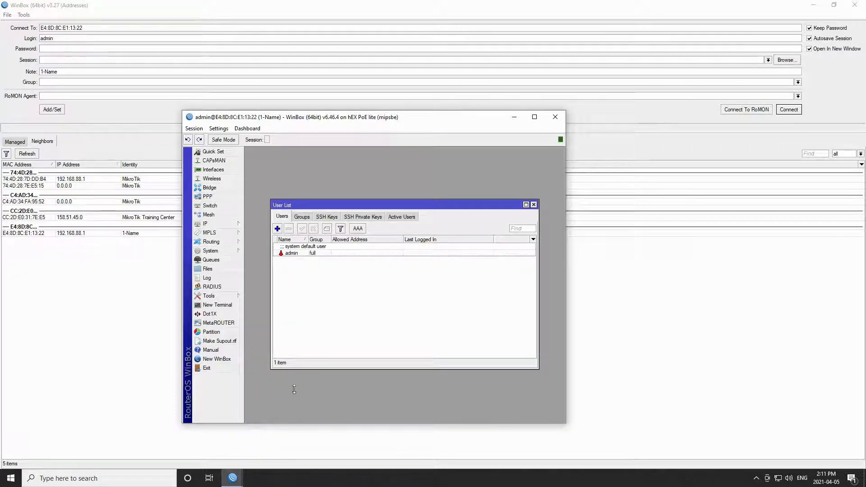
pyautogui.click(291, 253)
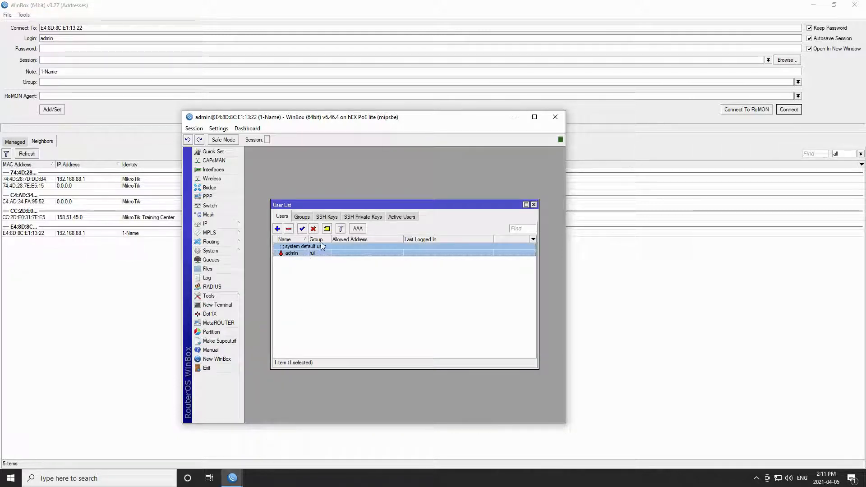
pyautogui.moveTo(327, 228)
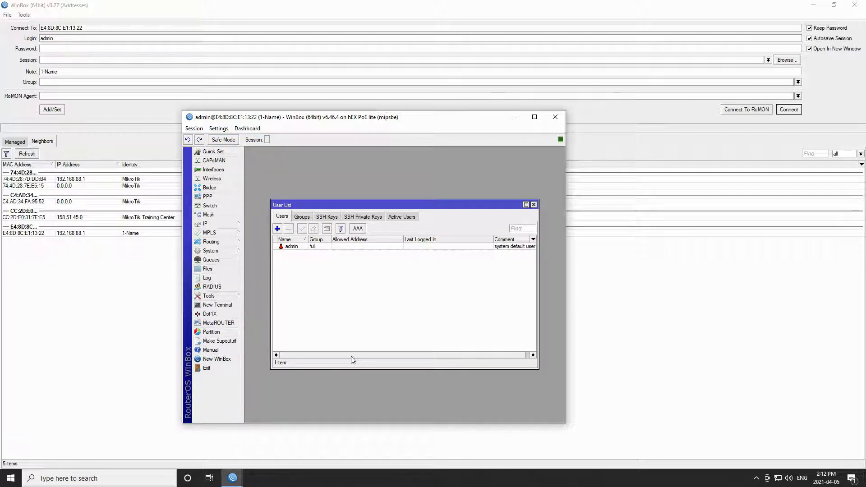
pyautogui.moveTo(515, 250)
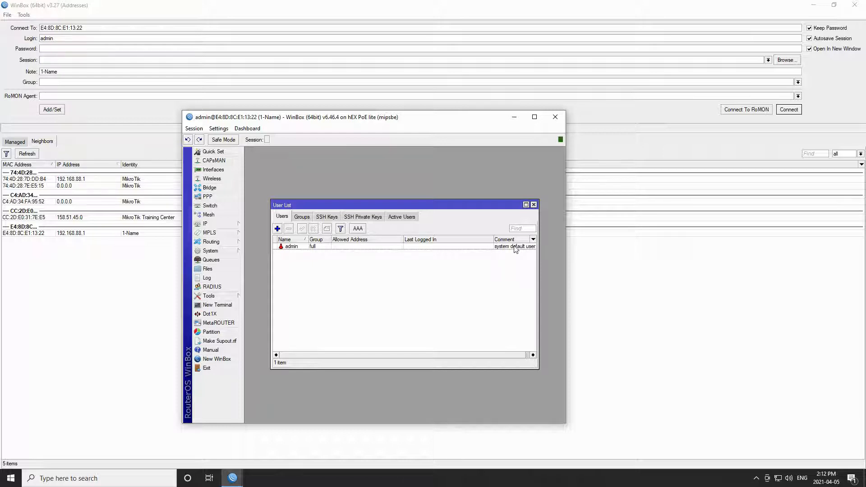
pyautogui.moveTo(537, 267)
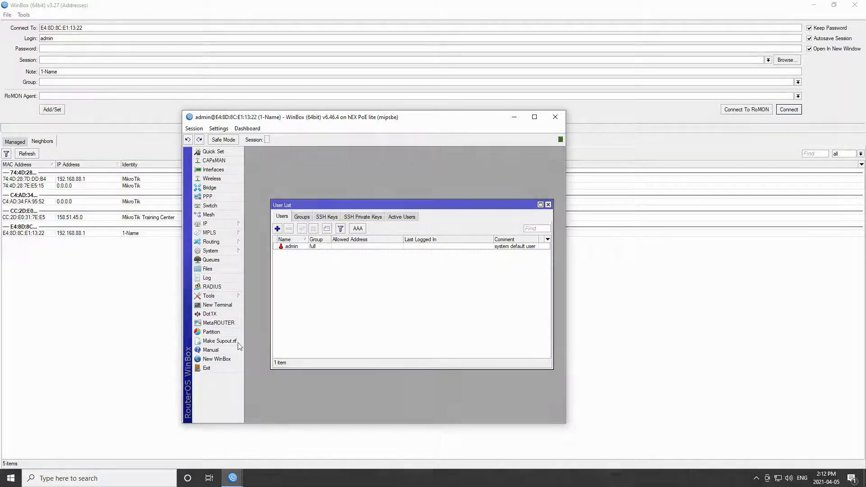
# - Close the User List, check the Settings menu, and open the RADIUS server list
pyautogui.click(548, 204)
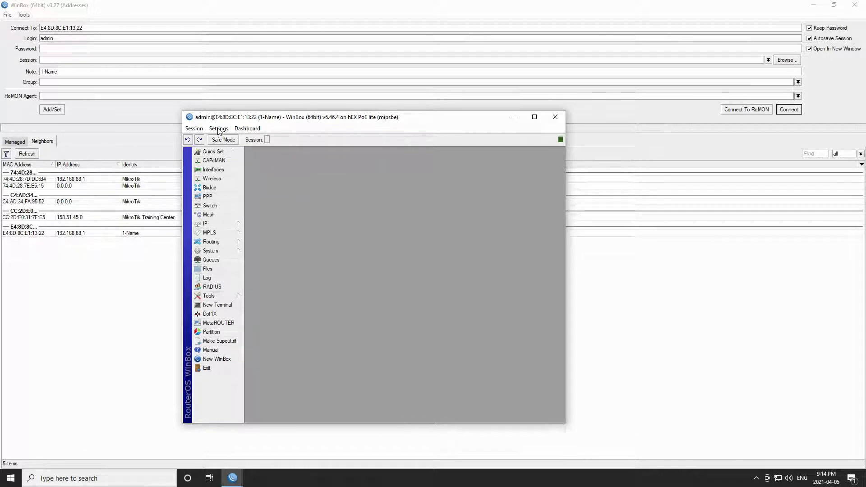
pyautogui.click(219, 129)
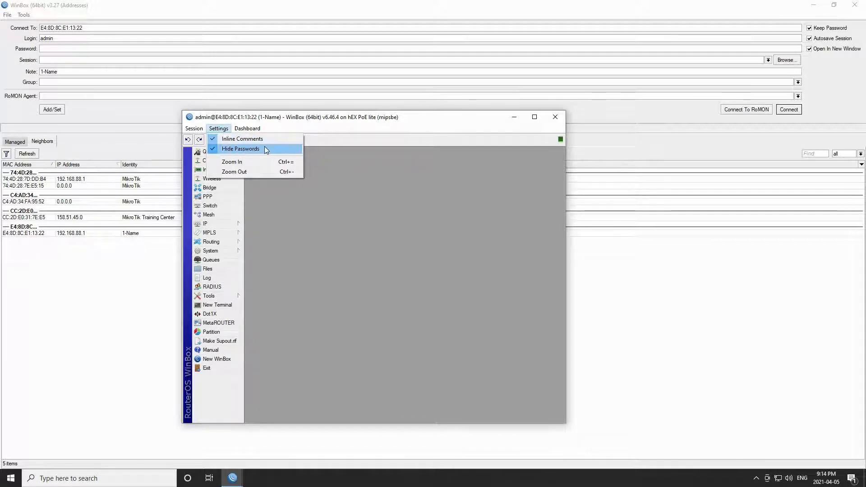
pyautogui.moveTo(271, 149)
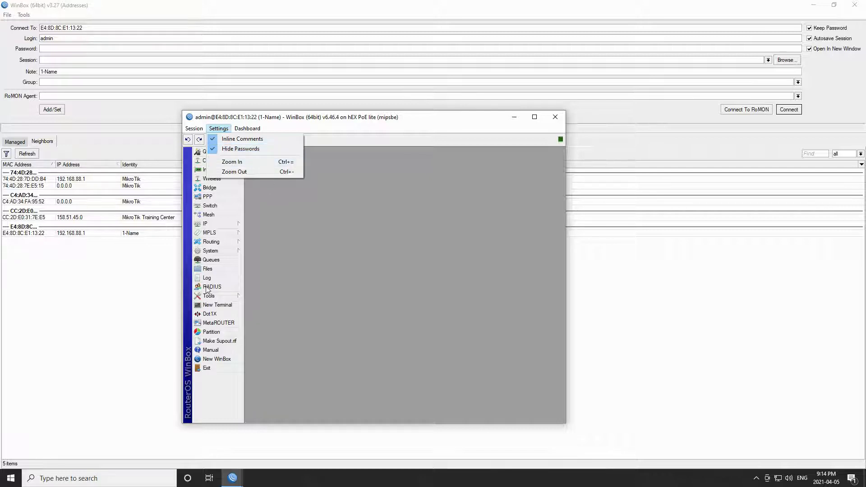
pyautogui.click(212, 286)
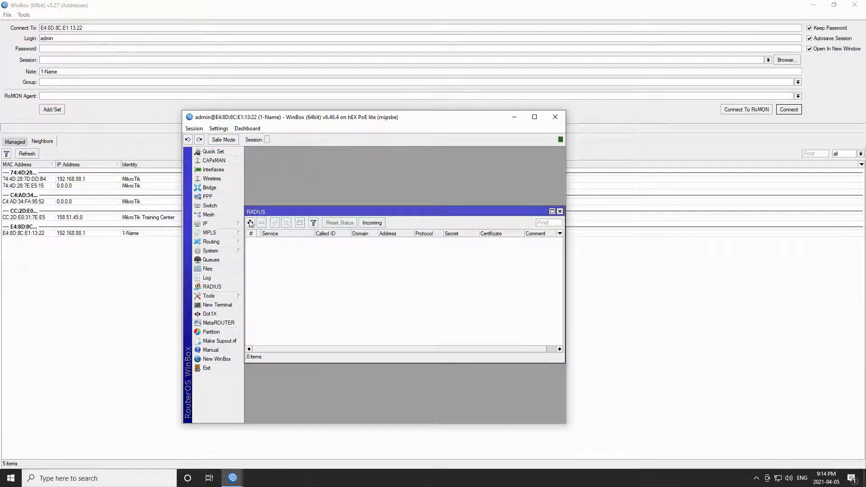
pyautogui.click(250, 222)
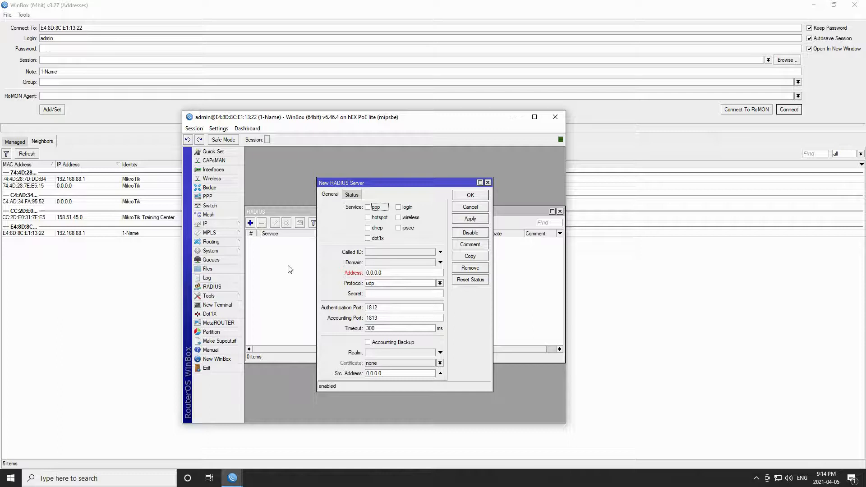
pyautogui.click(401, 293)
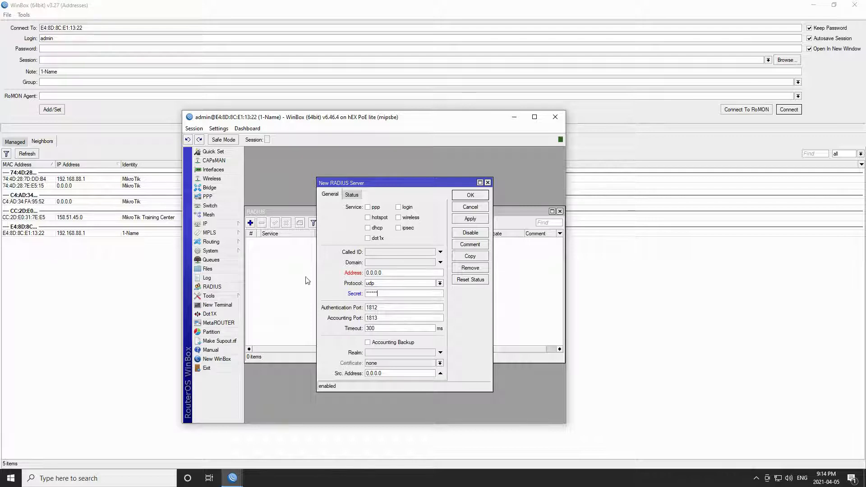
pyautogui.click(219, 129)
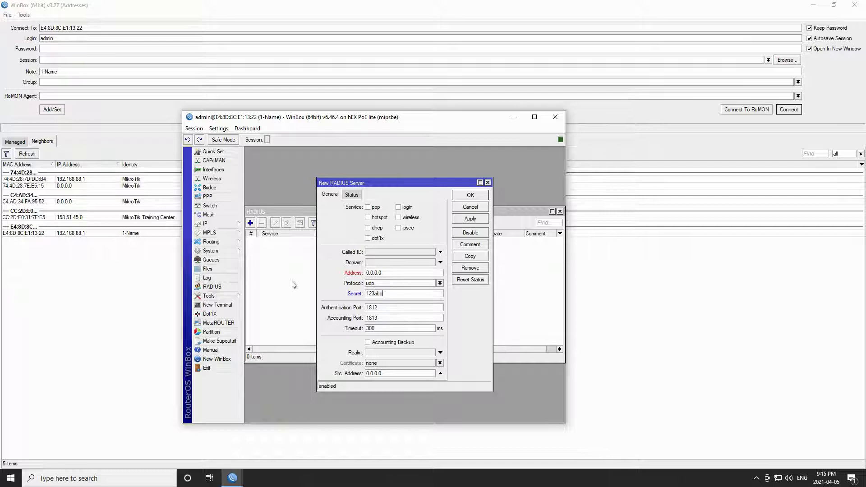
pyautogui.moveTo(233, 249)
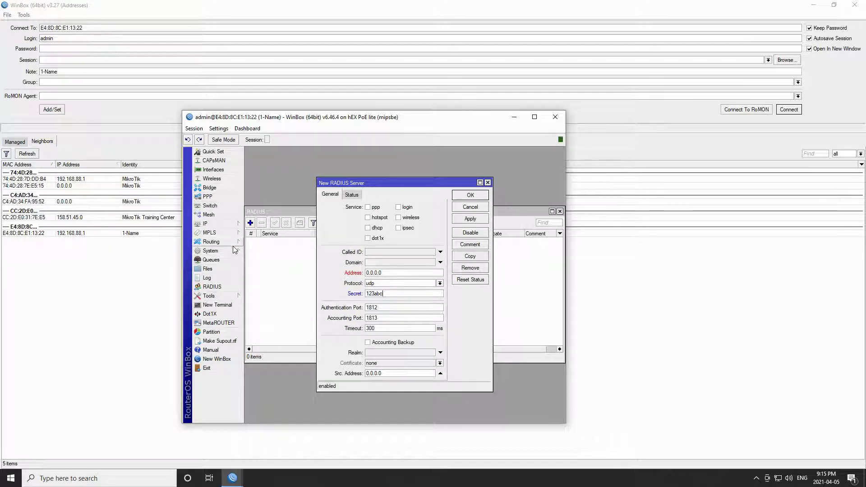
pyautogui.click(210, 251)
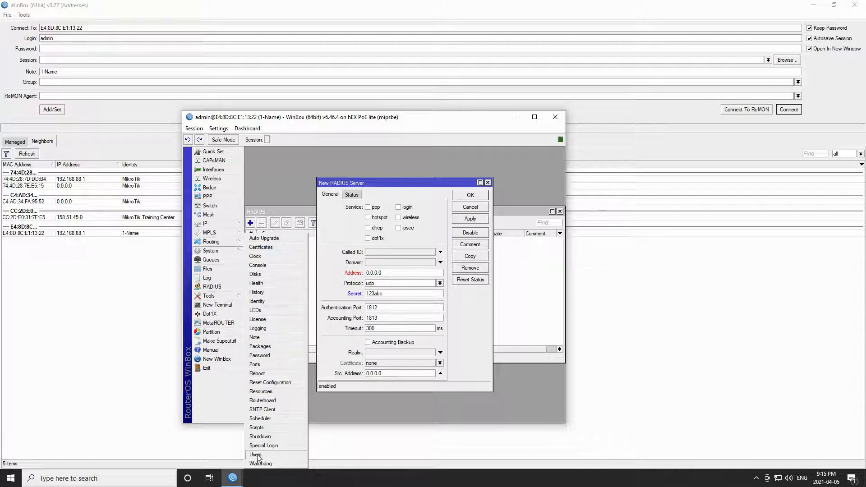
# - Start a new user in System > Users, fill its password fields, and close the windows
pyautogui.click(256, 455)
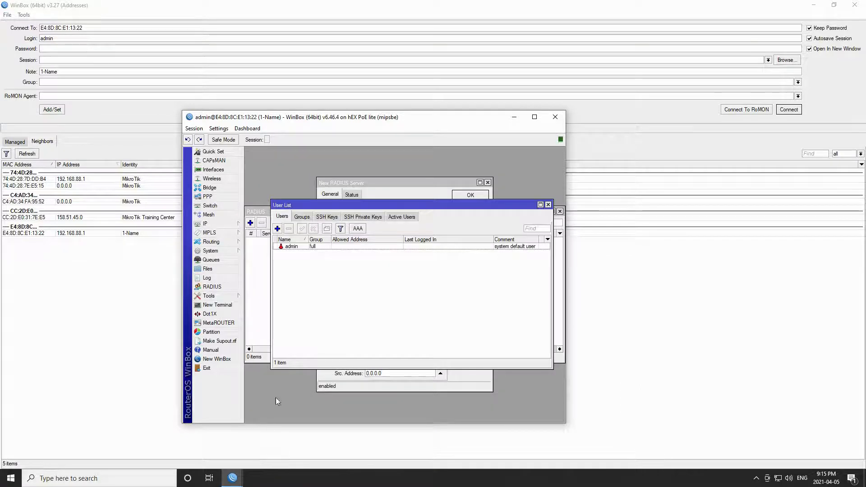
pyautogui.click(277, 228)
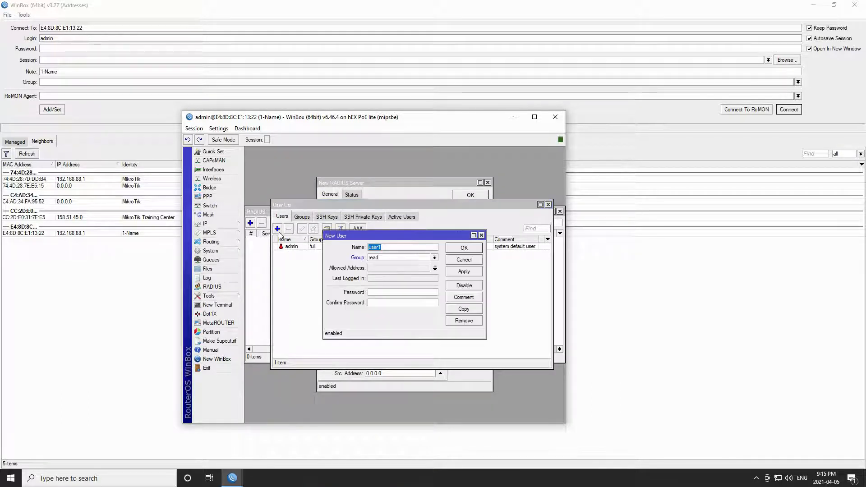
pyautogui.click(403, 292)
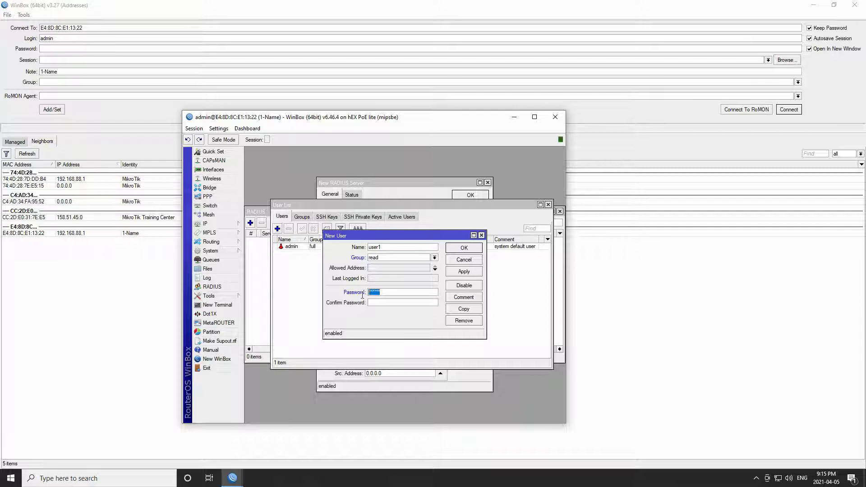
pyautogui.click(219, 129)
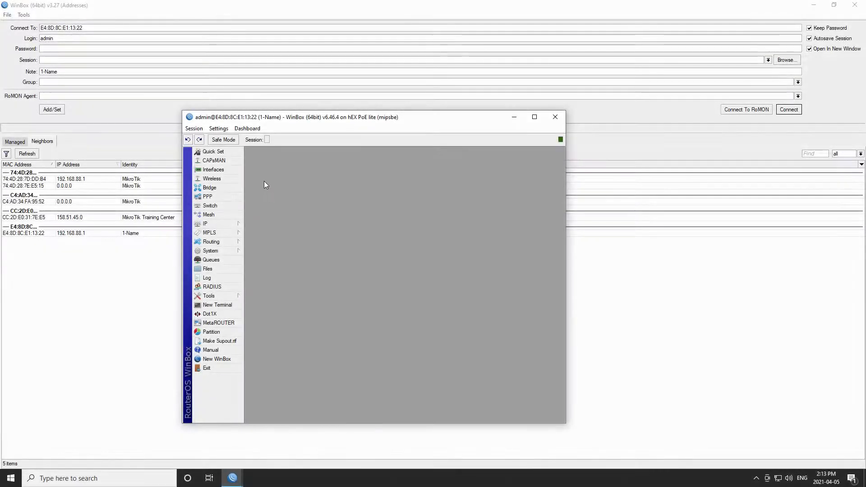
# - Choose Add Time from the Dashboard menu to show the live time readout
pyautogui.click(246, 128)
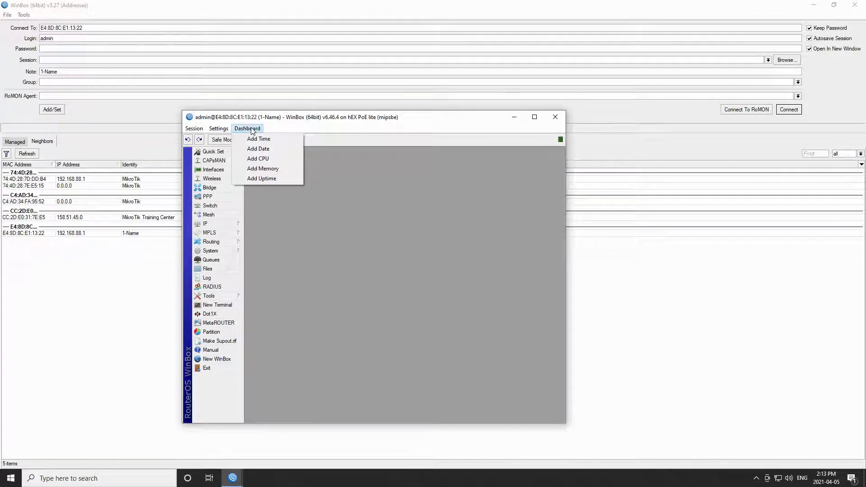
pyautogui.moveTo(268, 148)
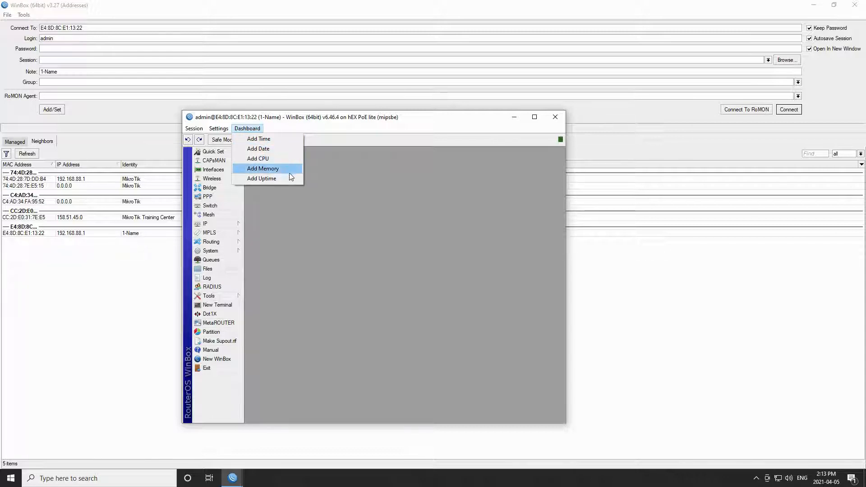
pyautogui.moveTo(286, 139)
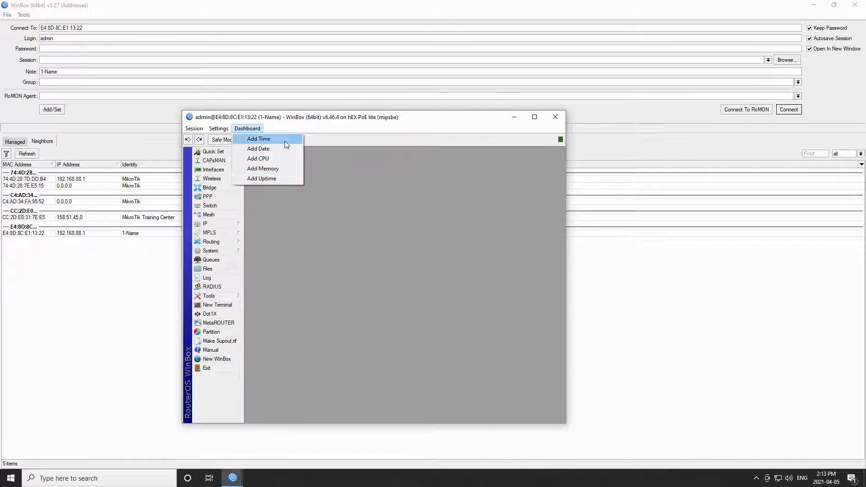
pyautogui.click(258, 138)
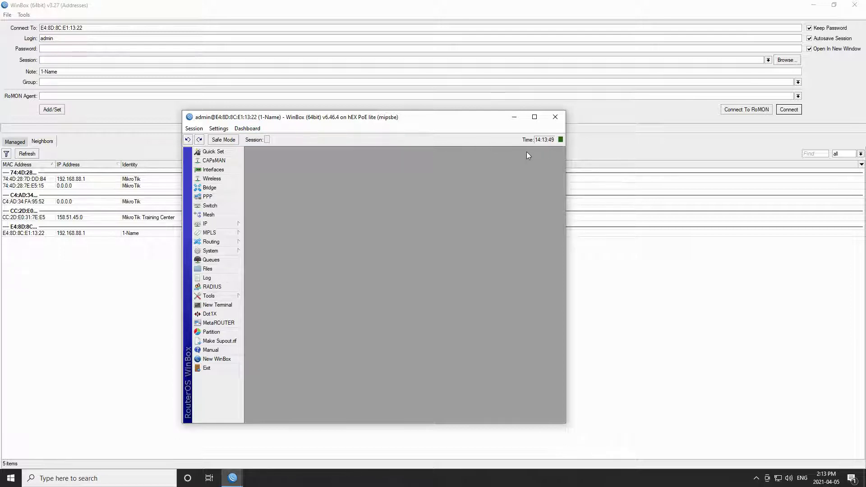
pyautogui.moveTo(478, 142)
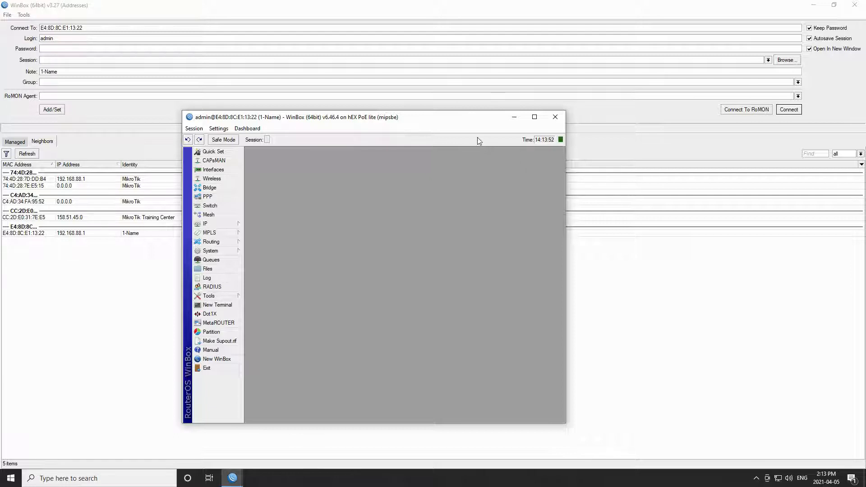
pyautogui.moveTo(385, 150)
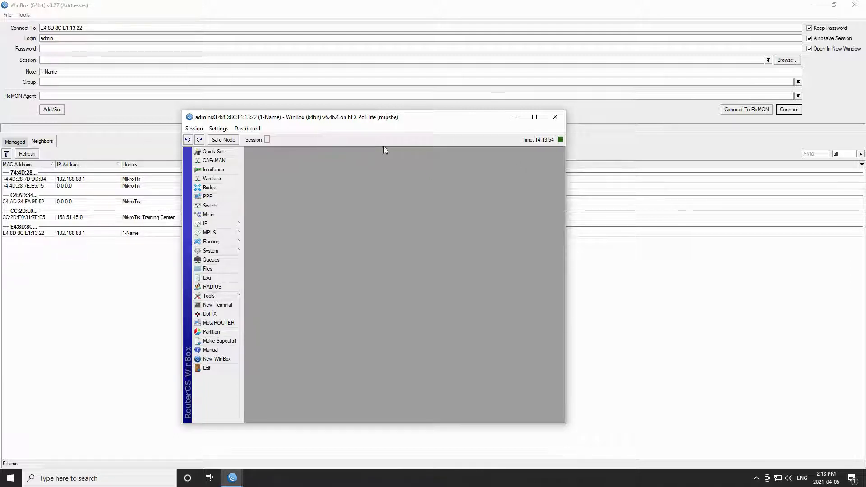
# - Add Date and CPU readouts, then remove the date, CPU and time readouts
pyautogui.rightClick(385, 150)
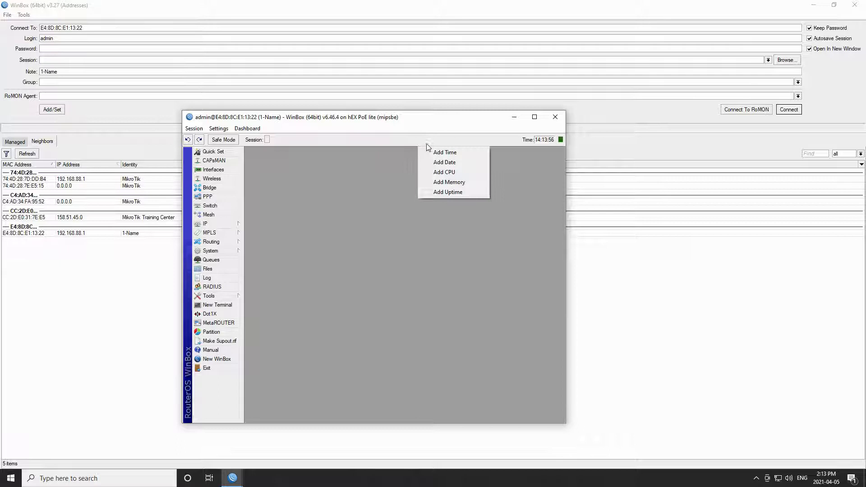
pyautogui.click(445, 162)
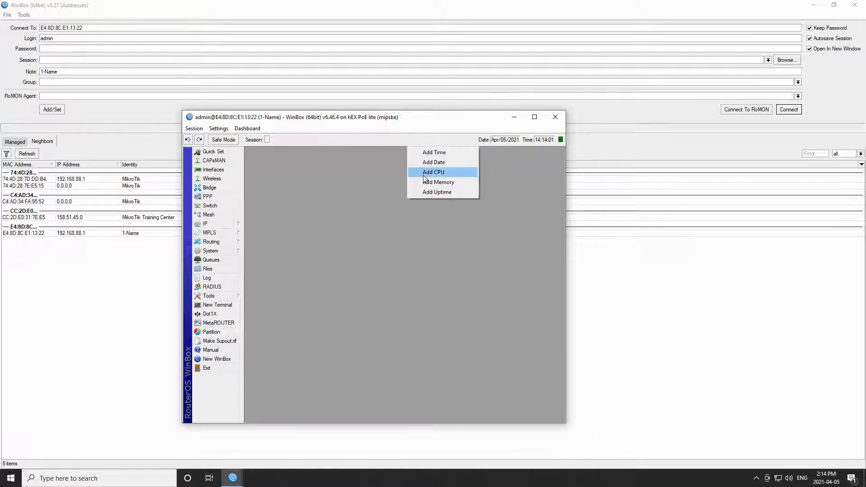
pyautogui.click(433, 172)
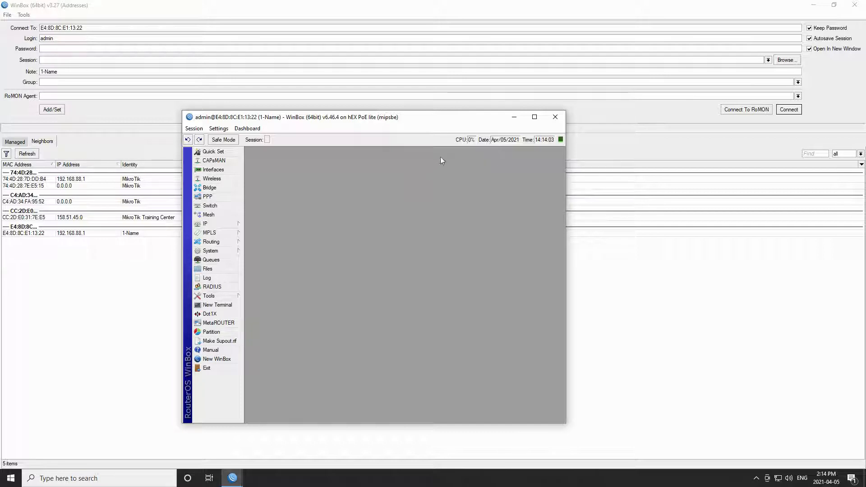
pyautogui.rightClick(442, 161)
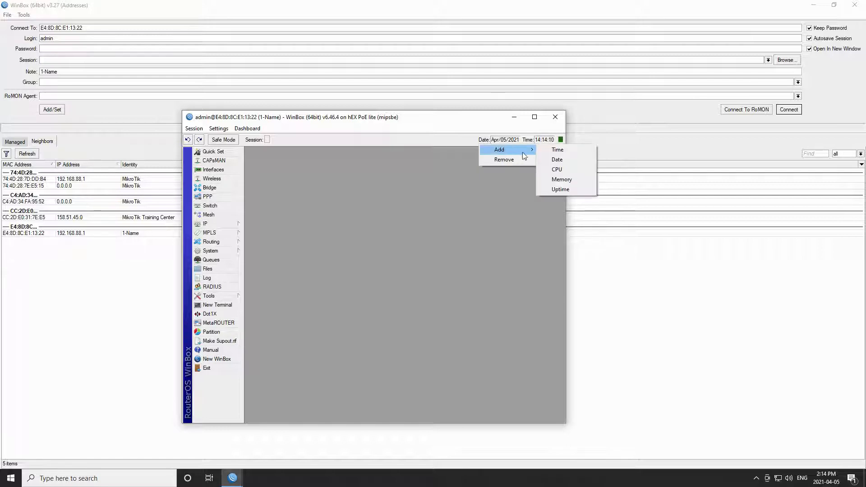
pyautogui.moveTo(561, 179)
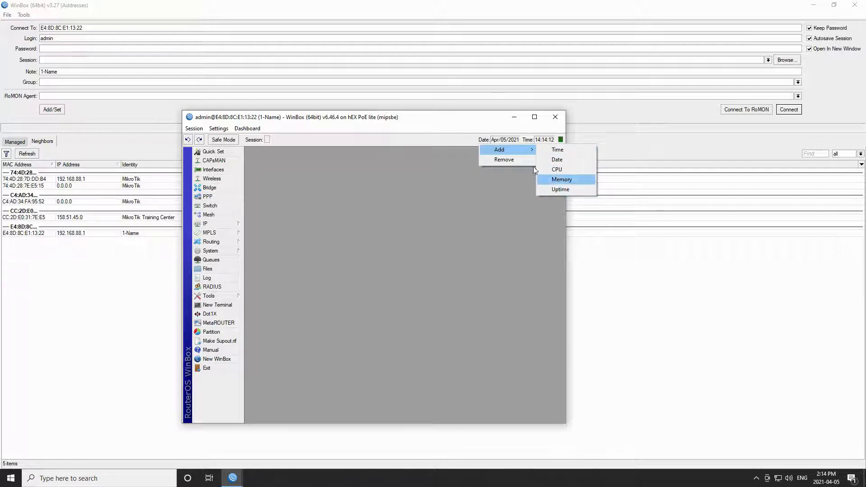
pyautogui.click(562, 179)
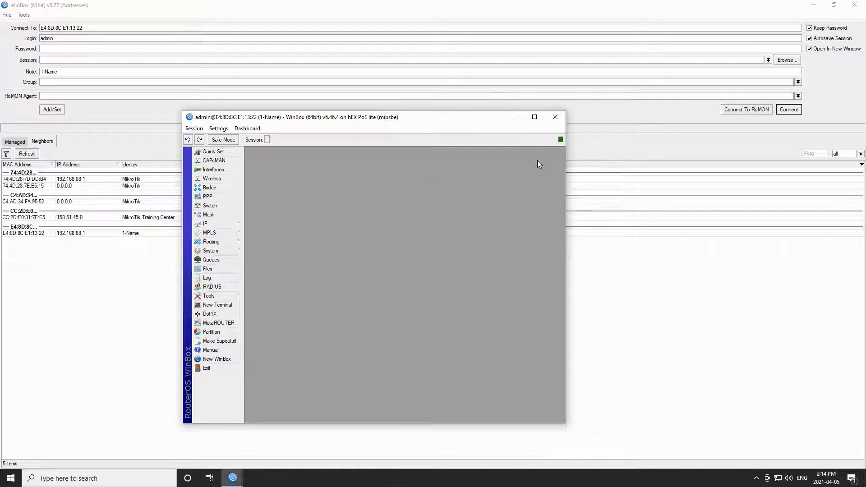
pyautogui.moveTo(31, 362)
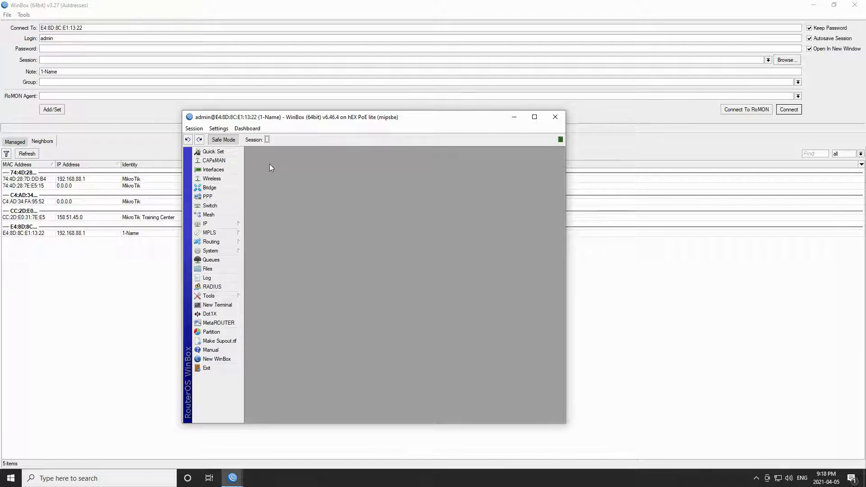
# - Open the System submenu to list the router's system settings
pyautogui.click(210, 250)
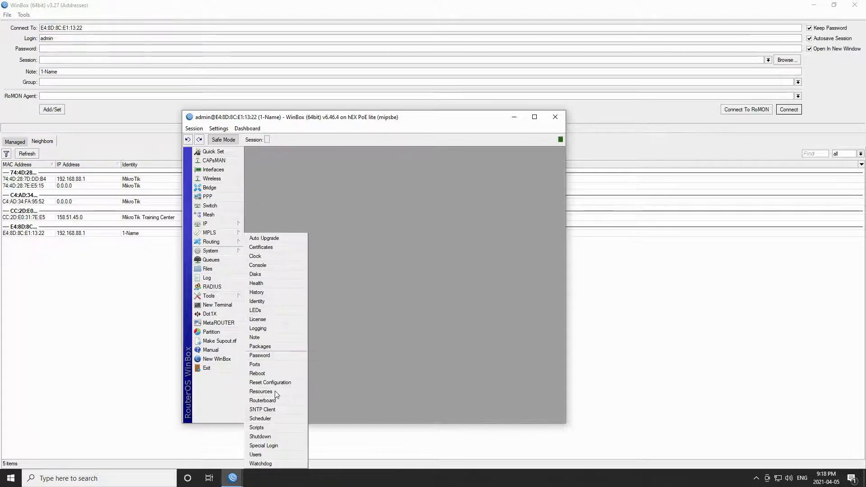
# - Add user 'test' in the full group, close User List, then open the Session menu
pyautogui.click(255, 455)
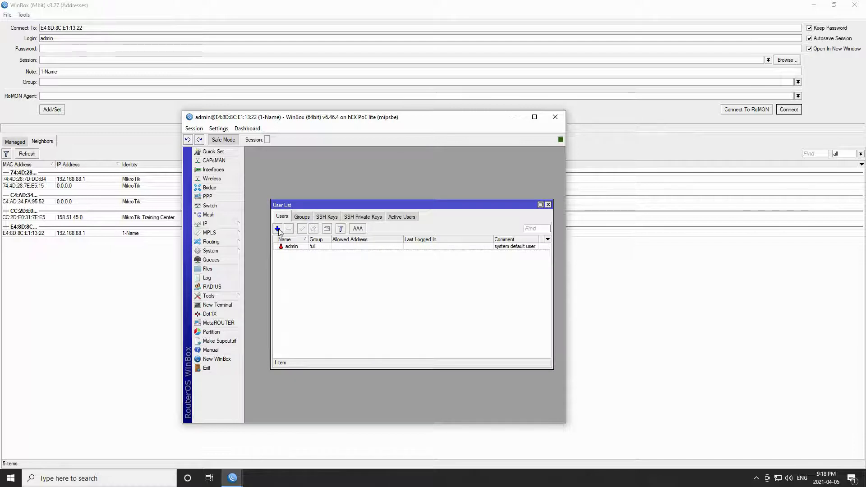
pyautogui.click(277, 229)
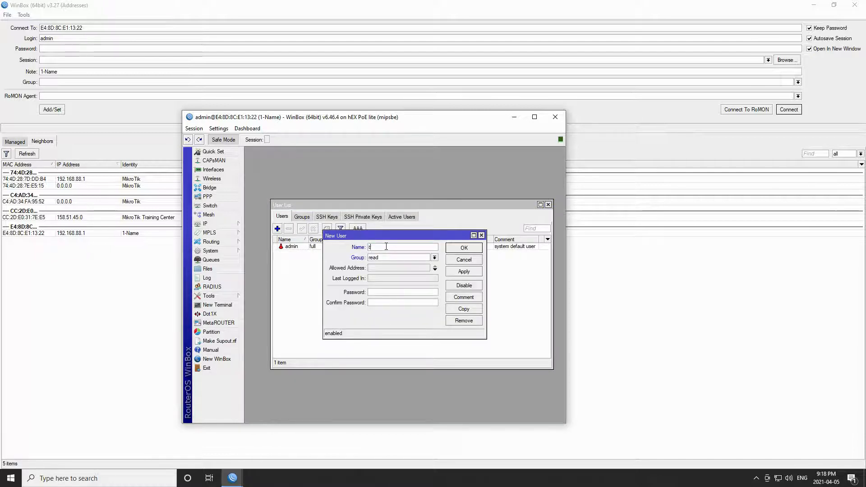
pyautogui.click(434, 258)
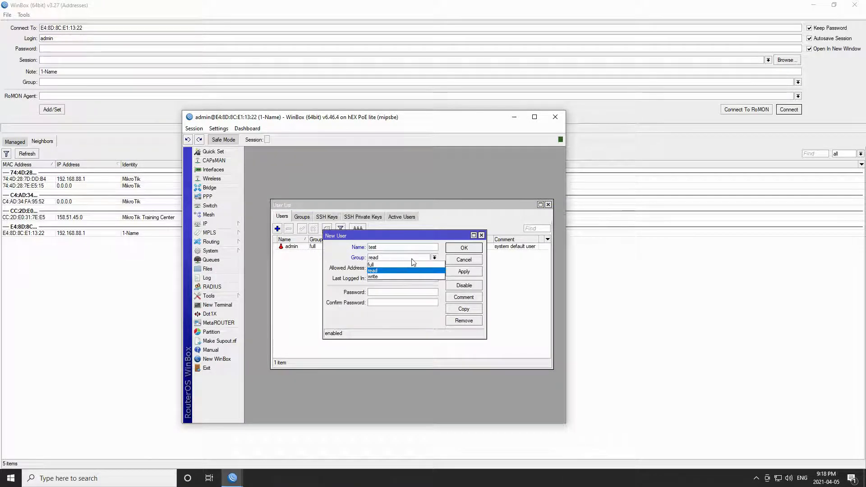
pyautogui.click(370, 264)
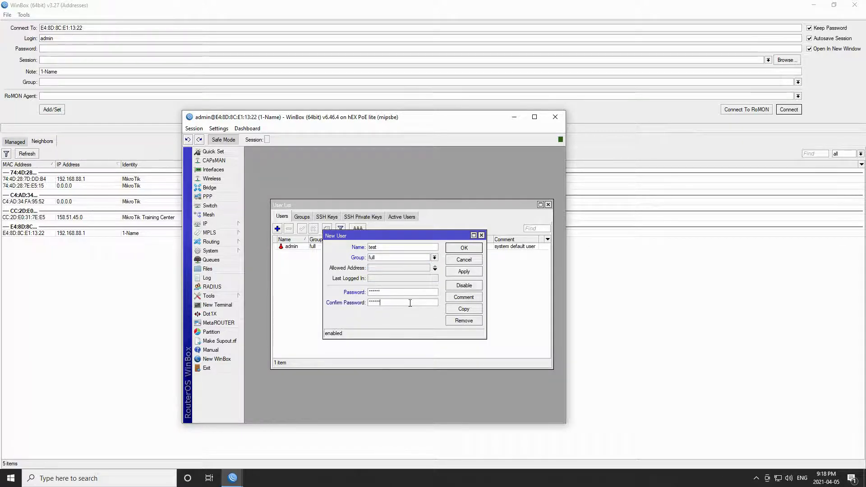
pyautogui.click(463, 248)
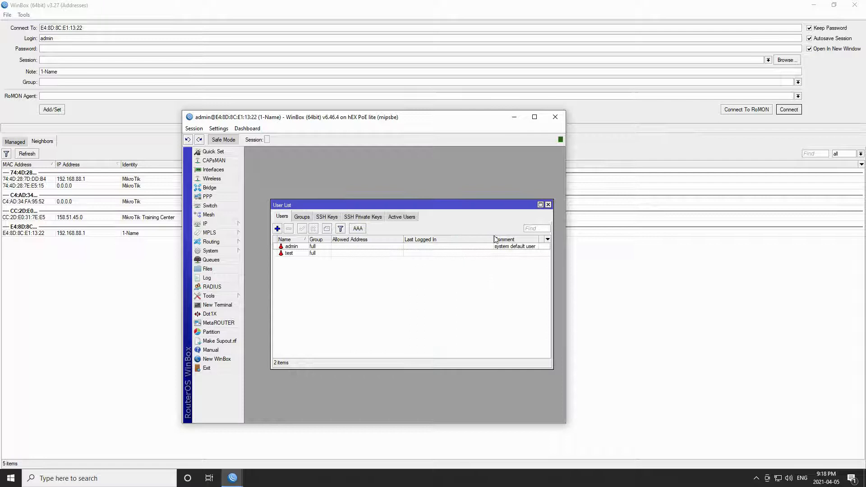
pyautogui.click(548, 205)
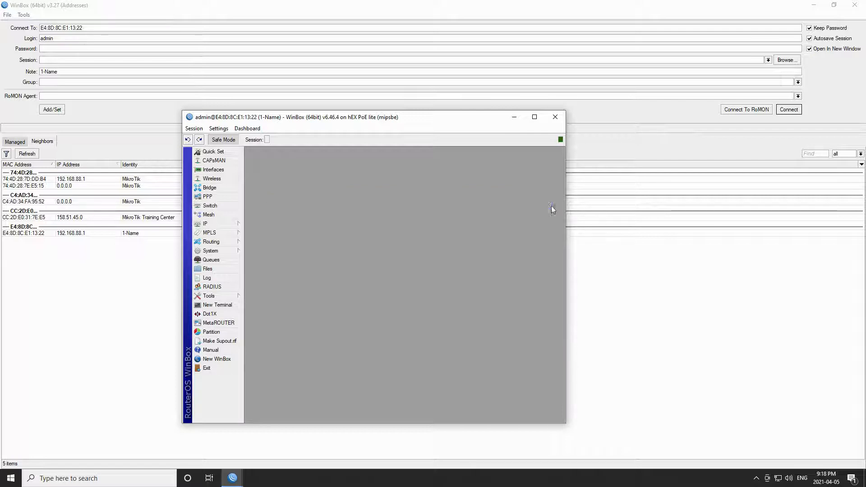
pyautogui.click(194, 128)
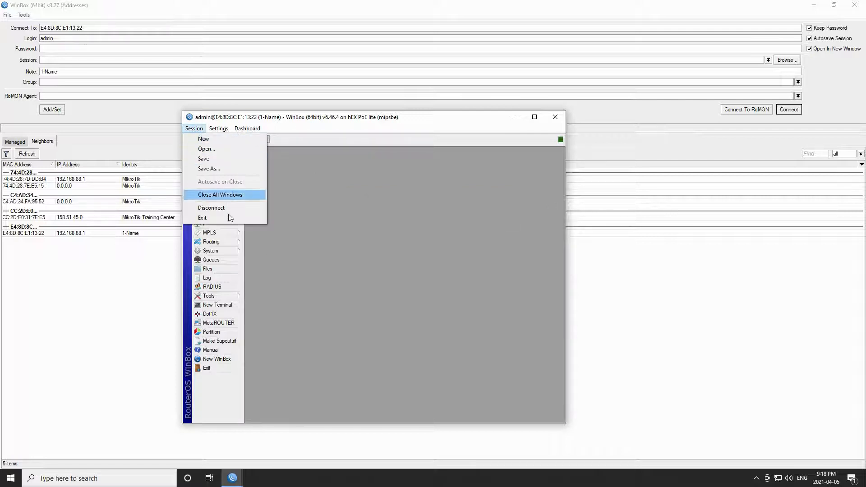
# - Quit from the Session menu and confirm Yes to leave Safe Mode with rollback
pyautogui.click(203, 217)
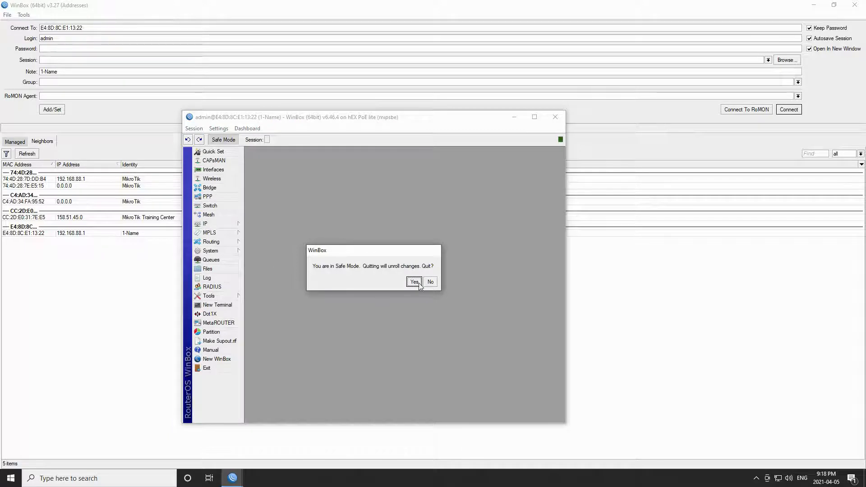
pyautogui.moveTo(448, 298)
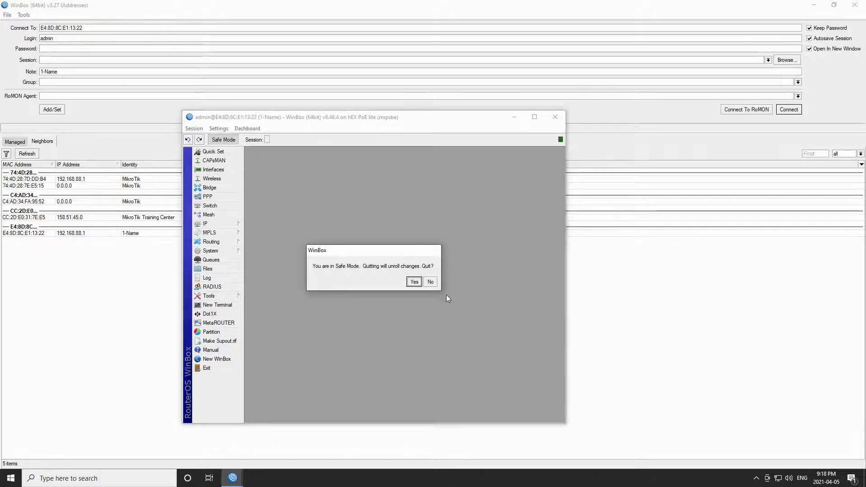
pyautogui.moveTo(298, 288)
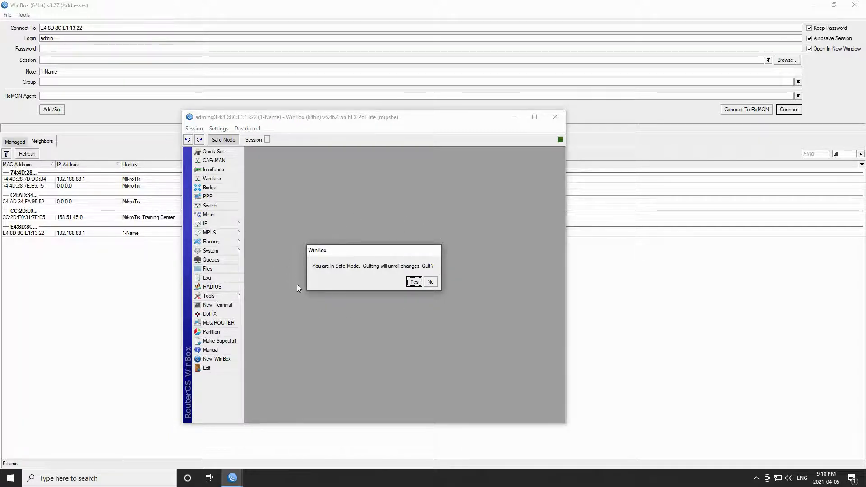
pyautogui.moveTo(370, 276)
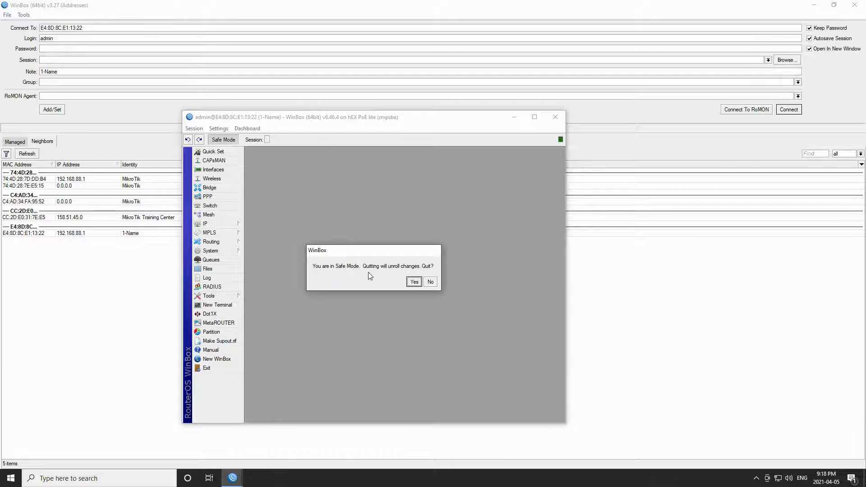
pyautogui.moveTo(416, 278)
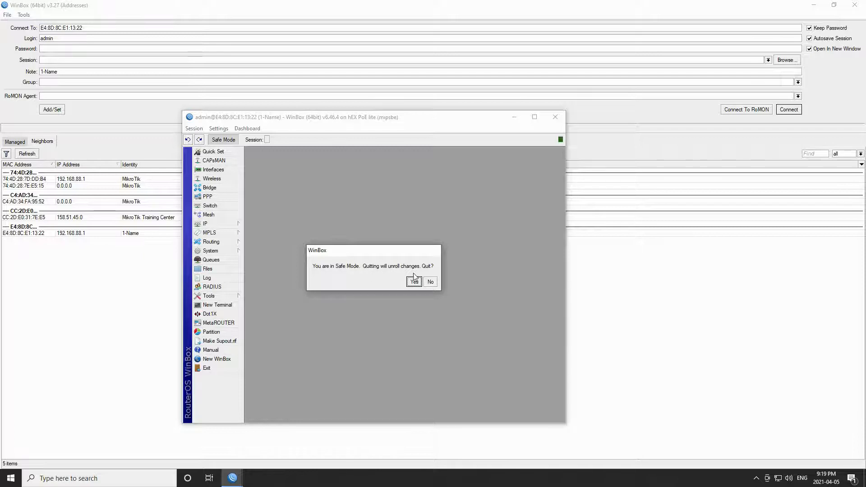
pyautogui.click(431, 282)
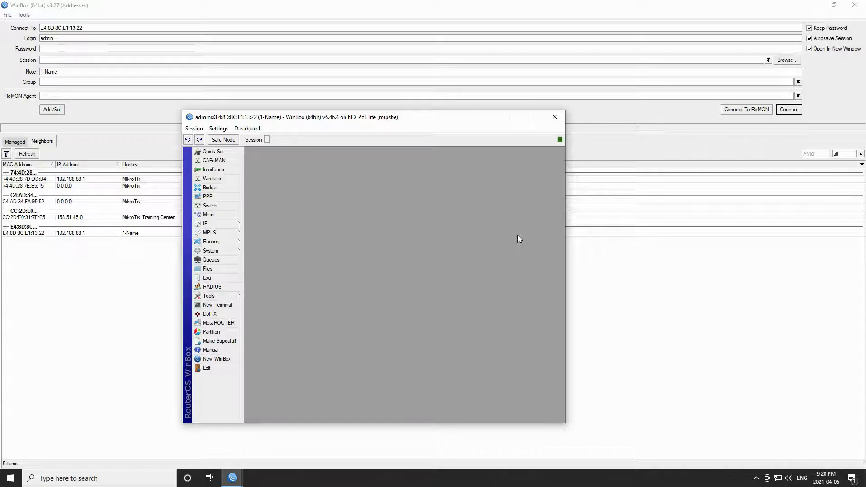
pyautogui.moveTo(552, 160)
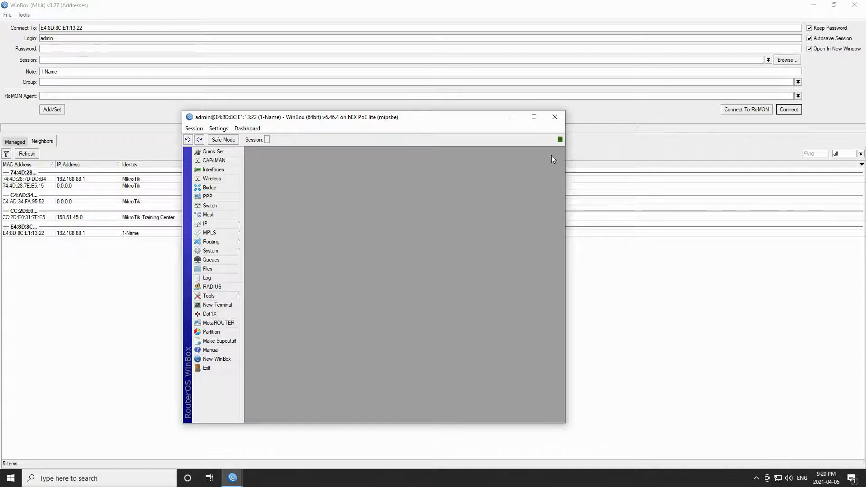
pyautogui.moveTo(561, 148)
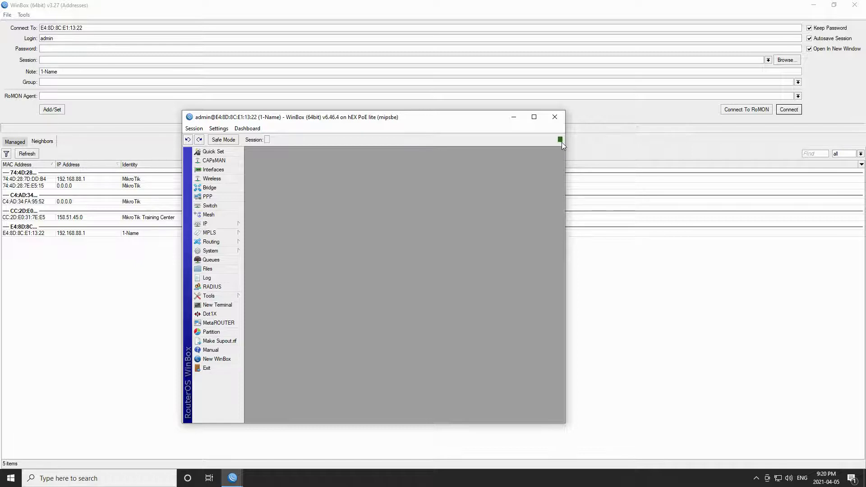
pyautogui.moveTo(562, 146)
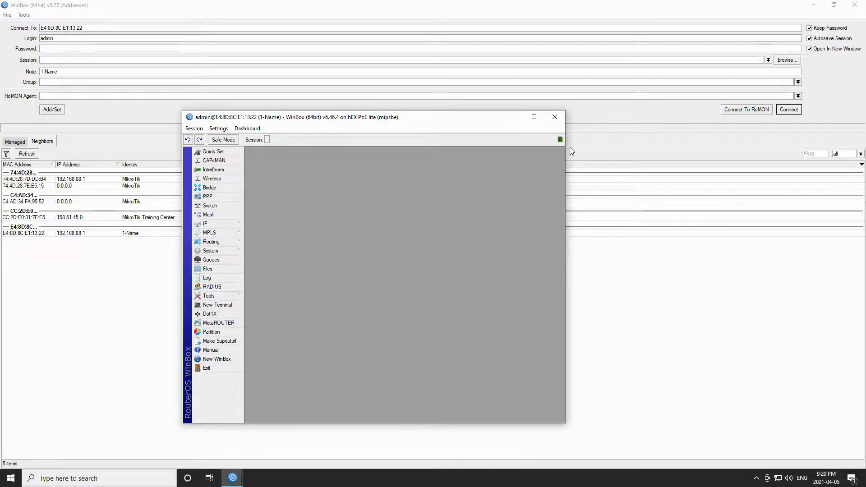
pyautogui.moveTo(560, 162)
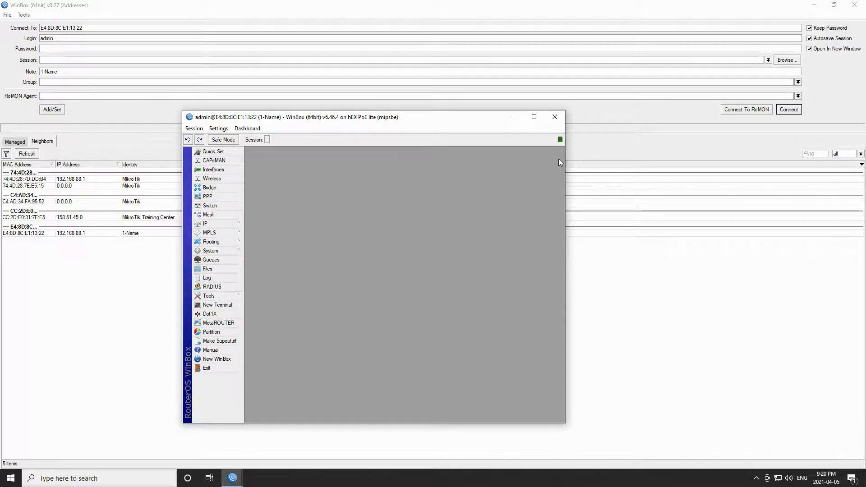
pyautogui.moveTo(554, 139)
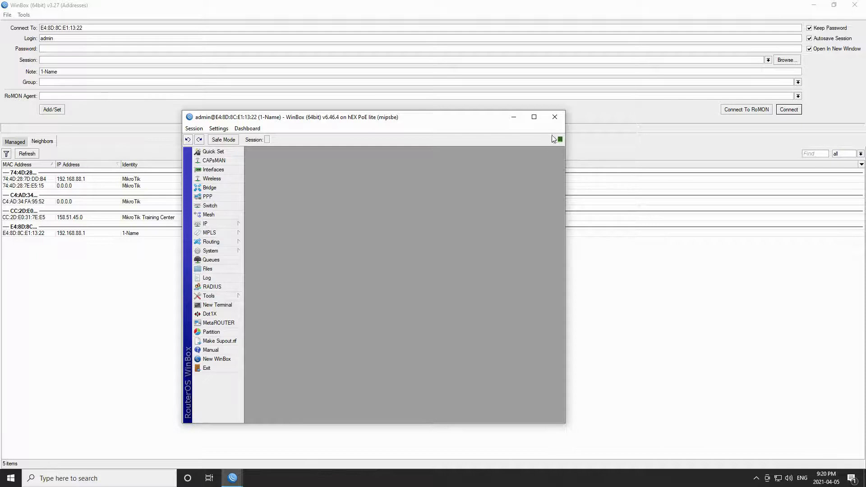
pyautogui.moveTo(565, 132)
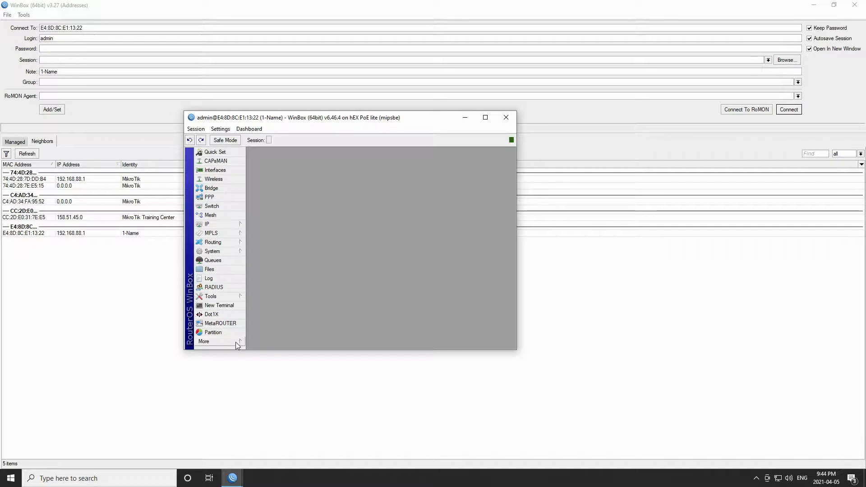
pyautogui.moveTo(214, 238)
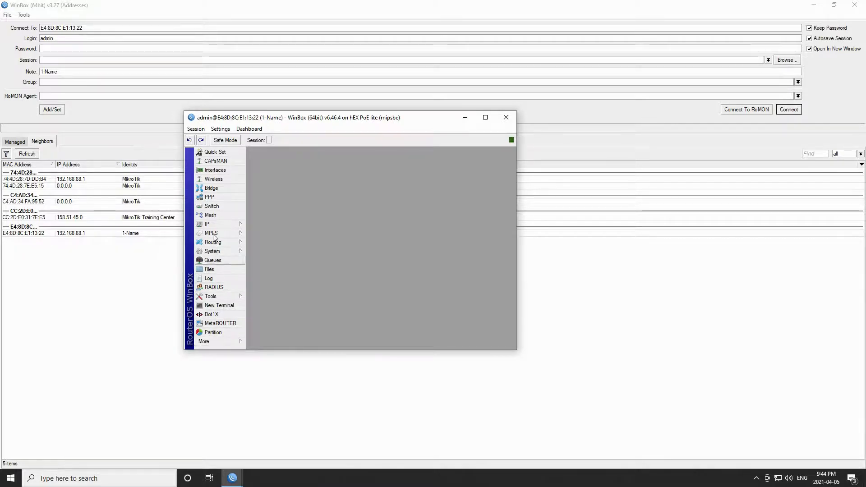
pyautogui.moveTo(216, 153)
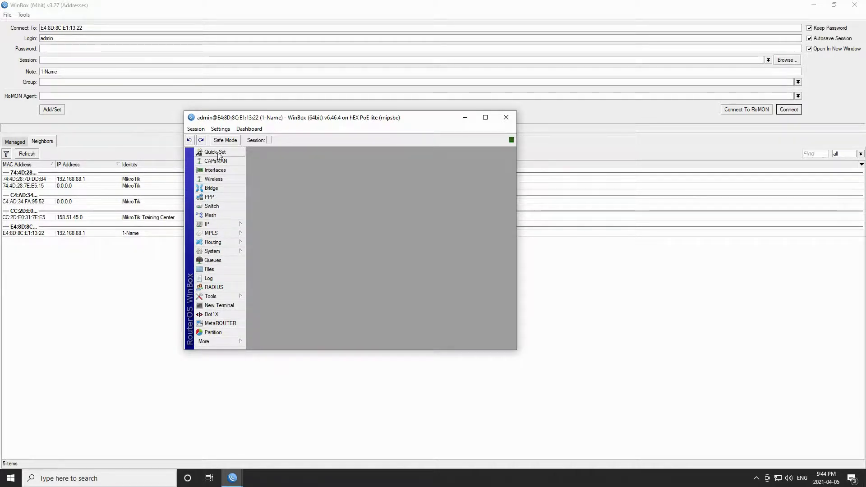
pyautogui.moveTo(235, 154)
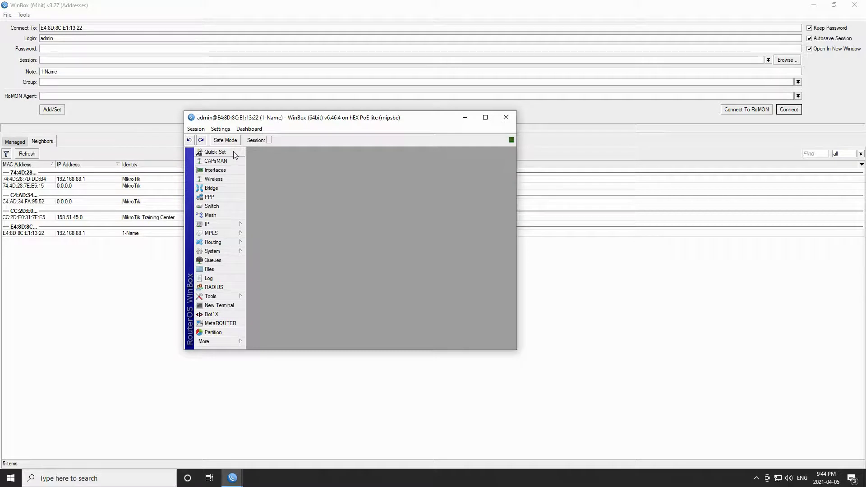
pyautogui.click(215, 151)
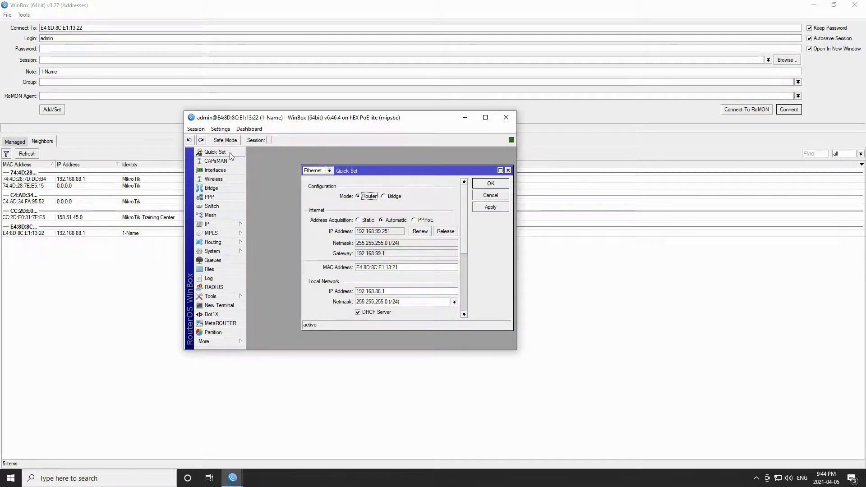
pyautogui.moveTo(286, 269)
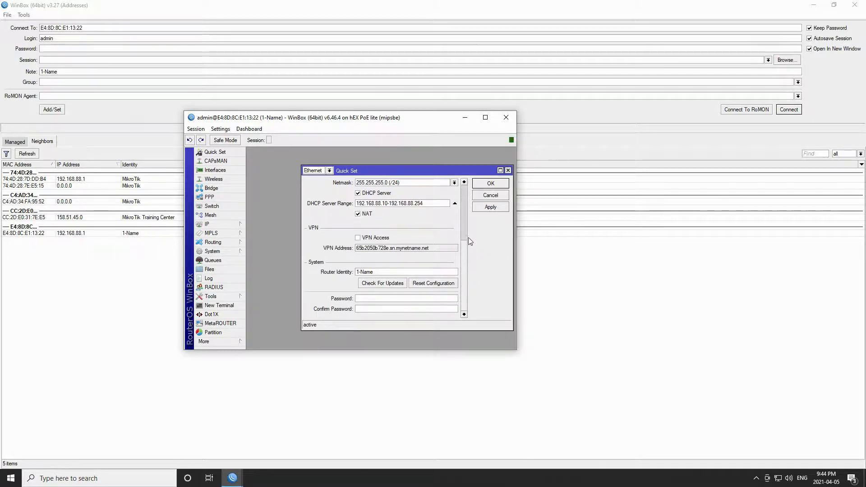
pyautogui.click(489, 183)
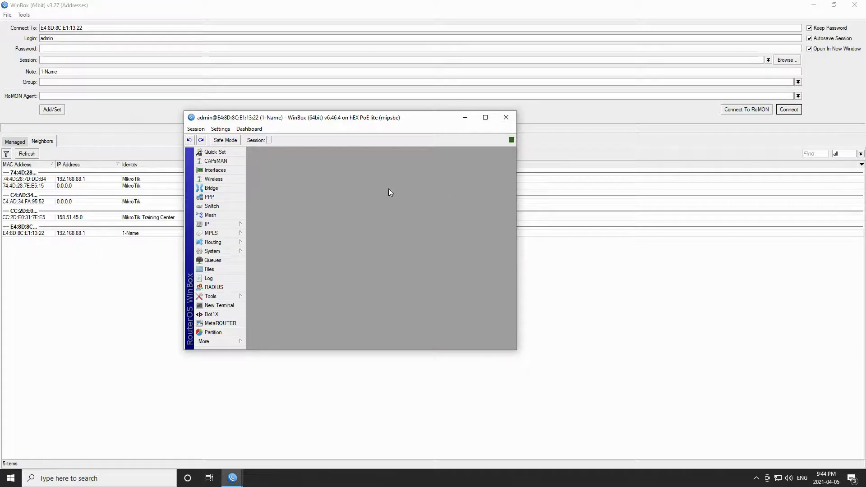
pyautogui.moveTo(230, 173)
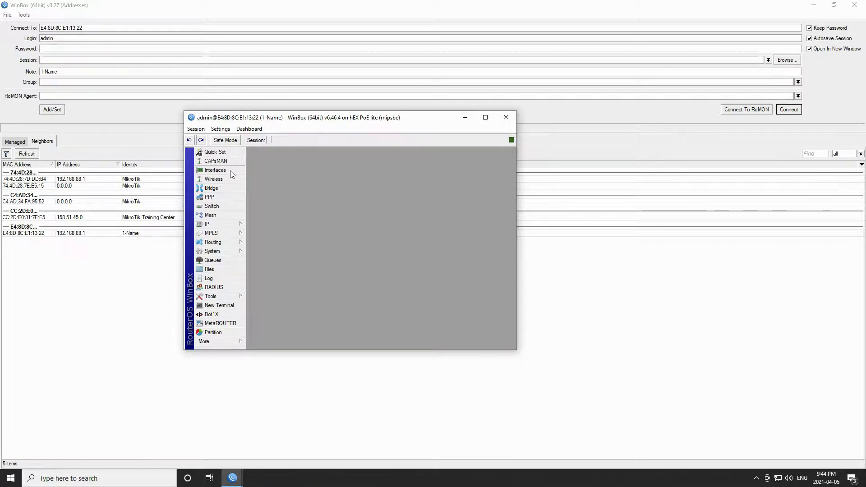
pyautogui.moveTo(224, 323)
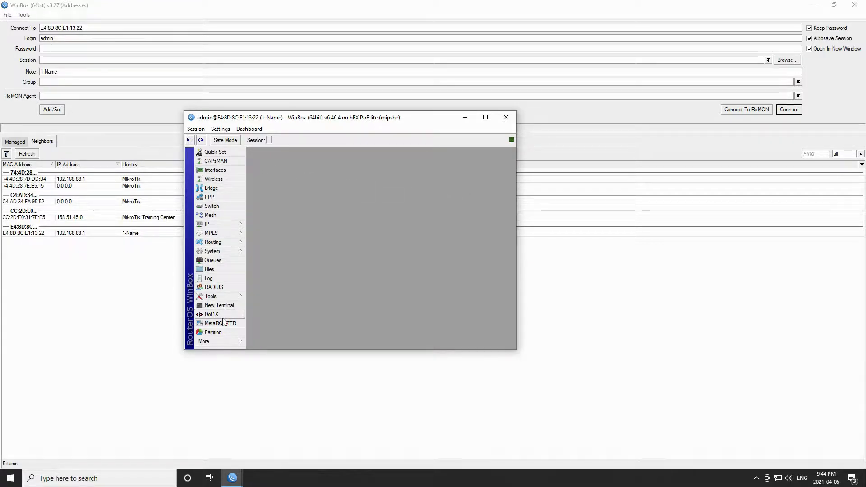
pyautogui.moveTo(207, 223)
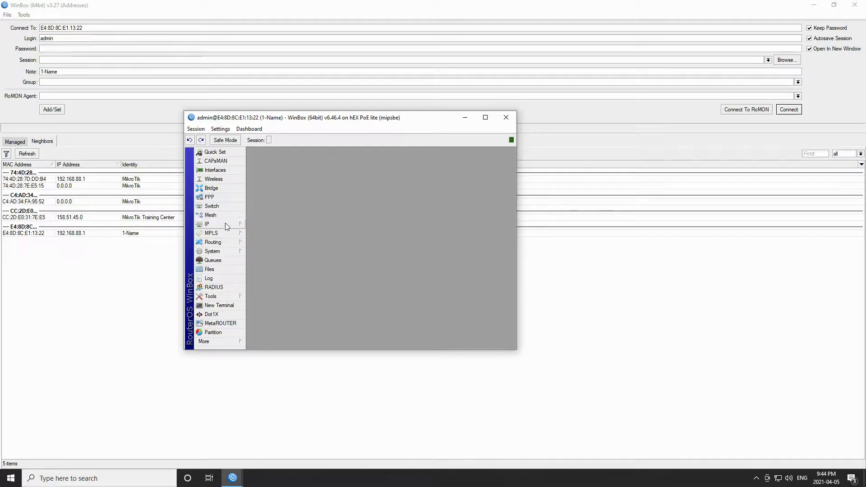
pyautogui.click(207, 224)
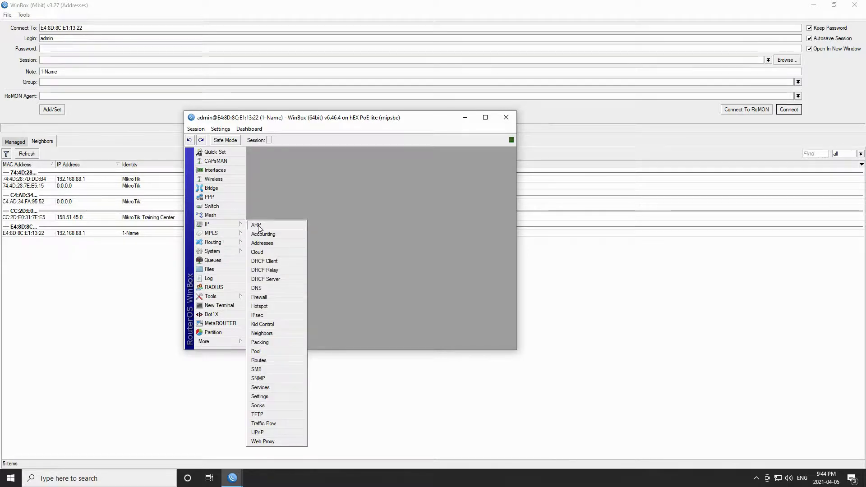
pyautogui.moveTo(259, 348)
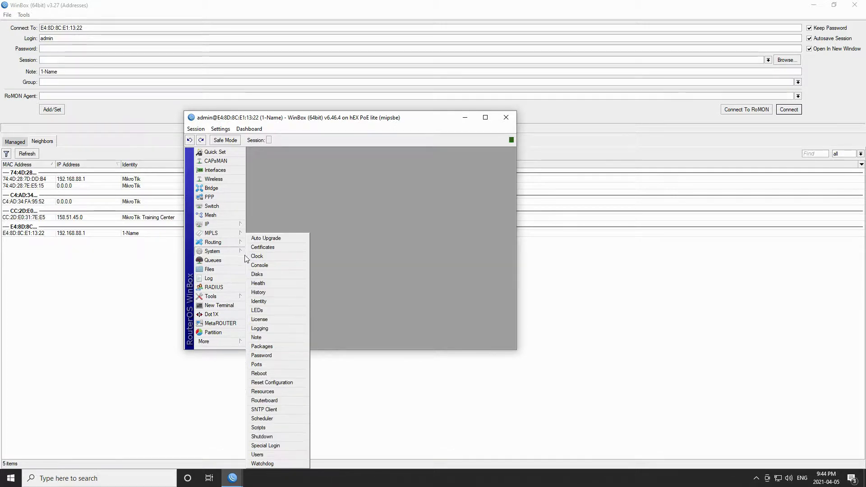
pyautogui.moveTo(260, 370)
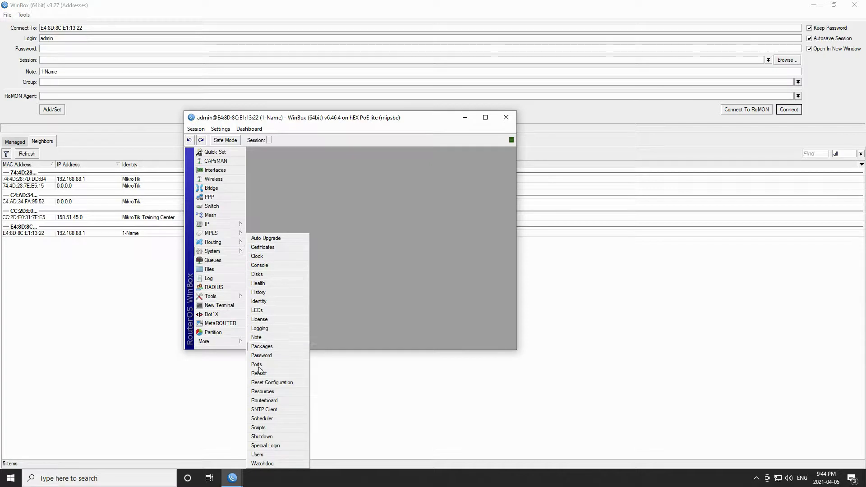
pyautogui.moveTo(261, 437)
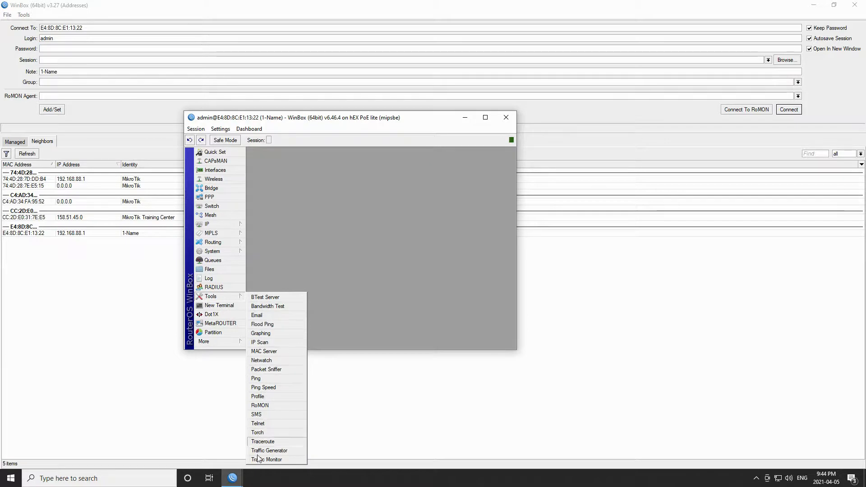
pyautogui.moveTo(257, 315)
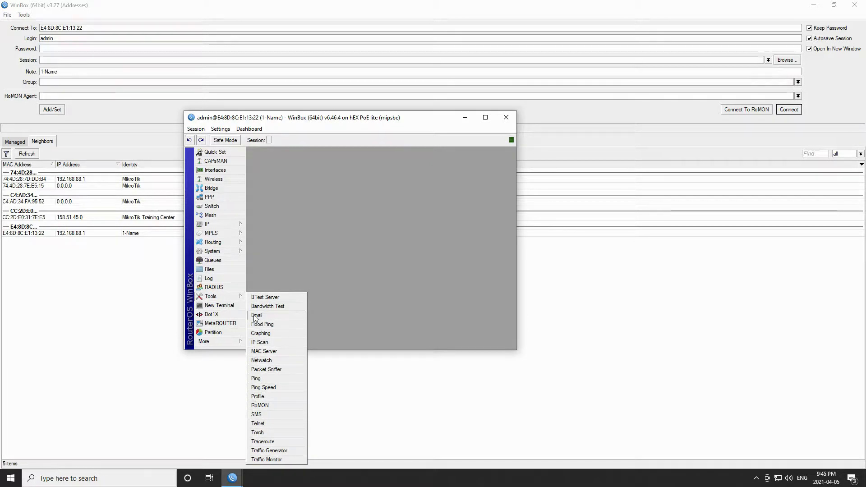
pyautogui.click(297, 253)
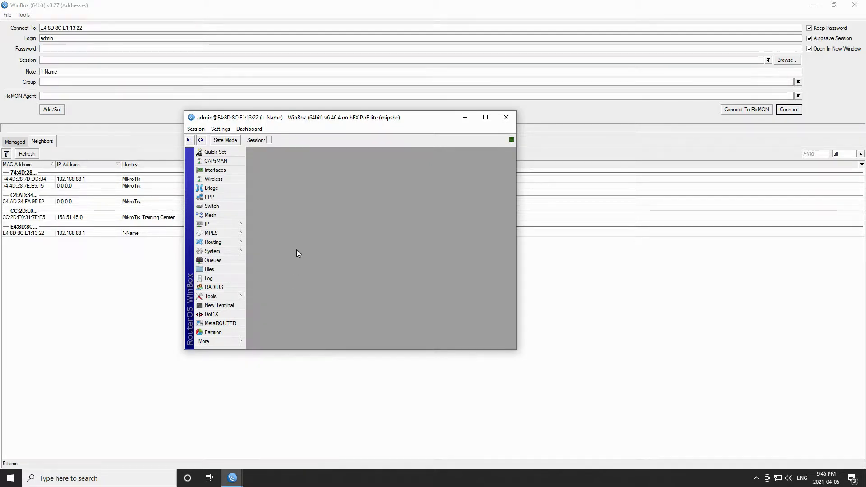